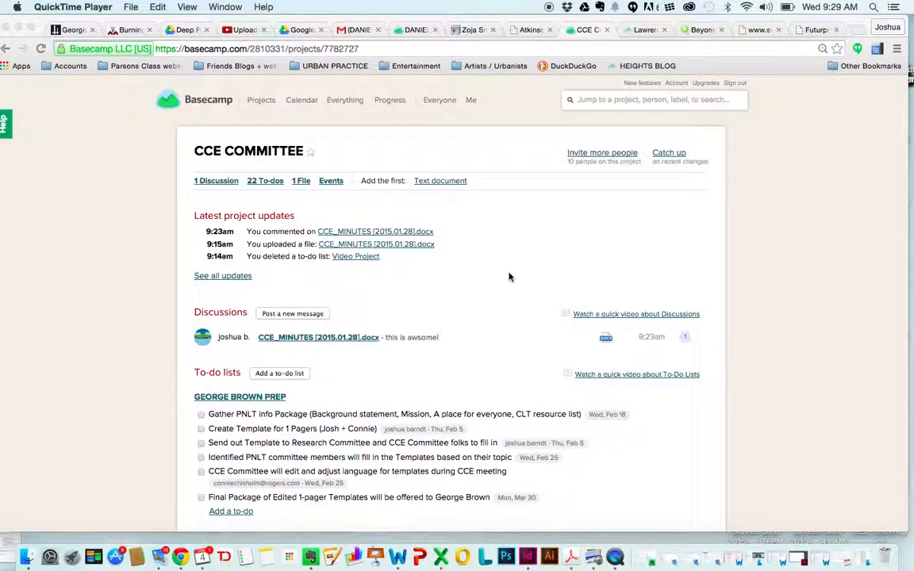
pyautogui.moveTo(520, 260)
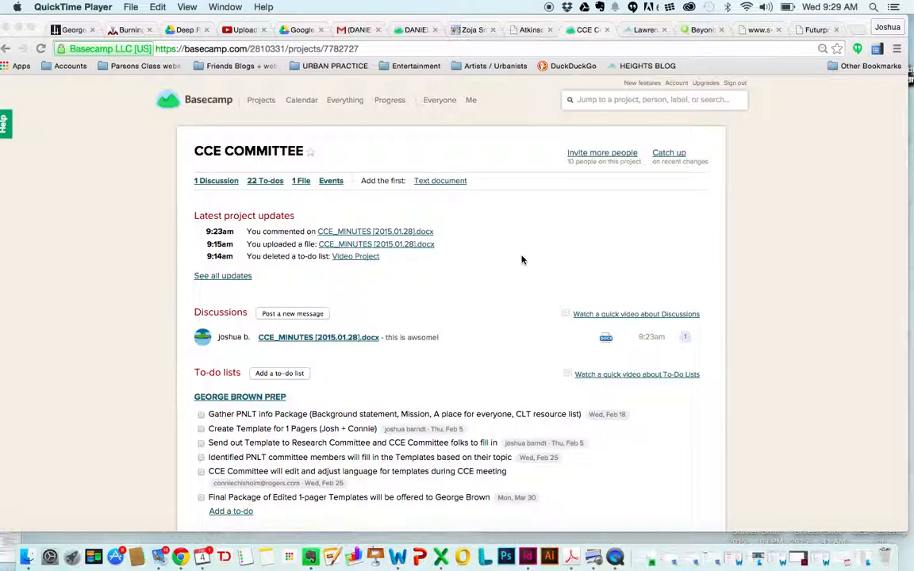
pyautogui.moveTo(357, 229)
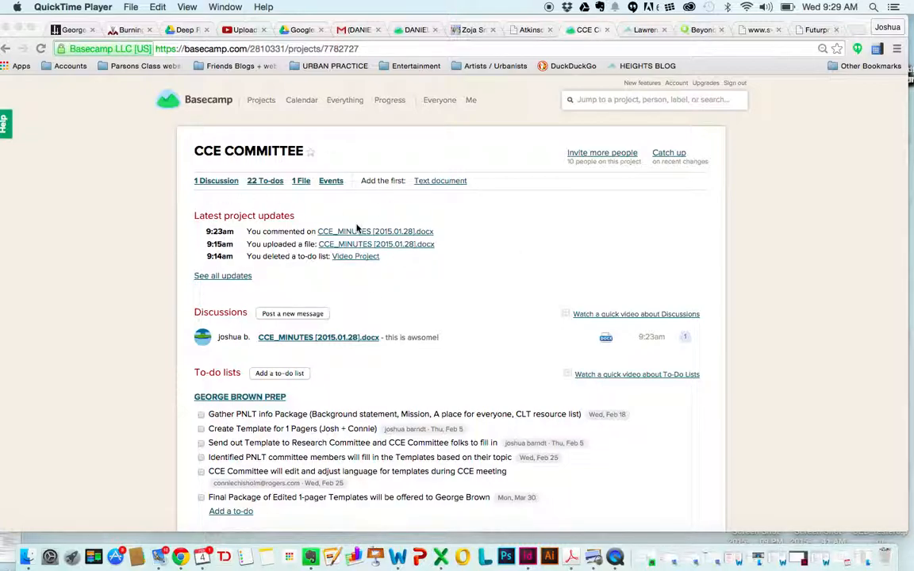
pyautogui.moveTo(413, 320)
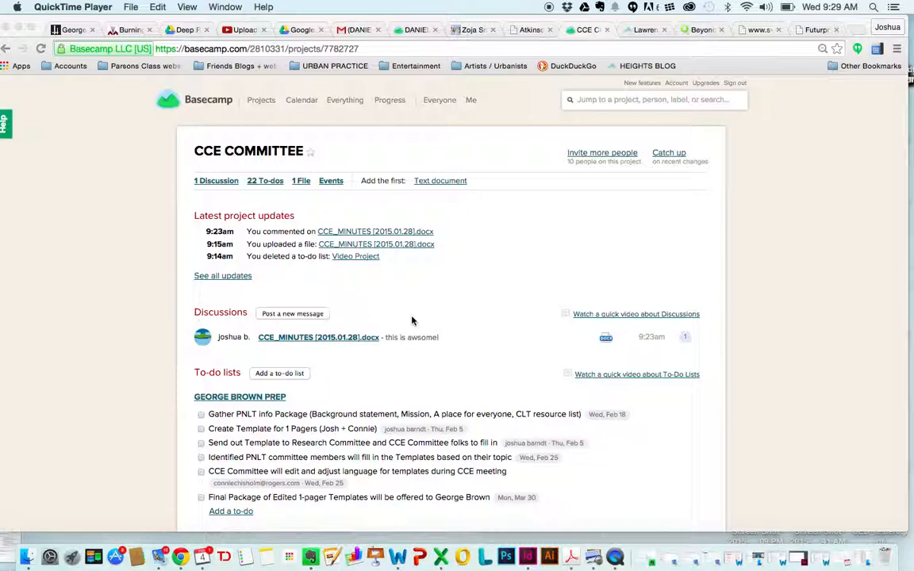
pyautogui.moveTo(540, 213)
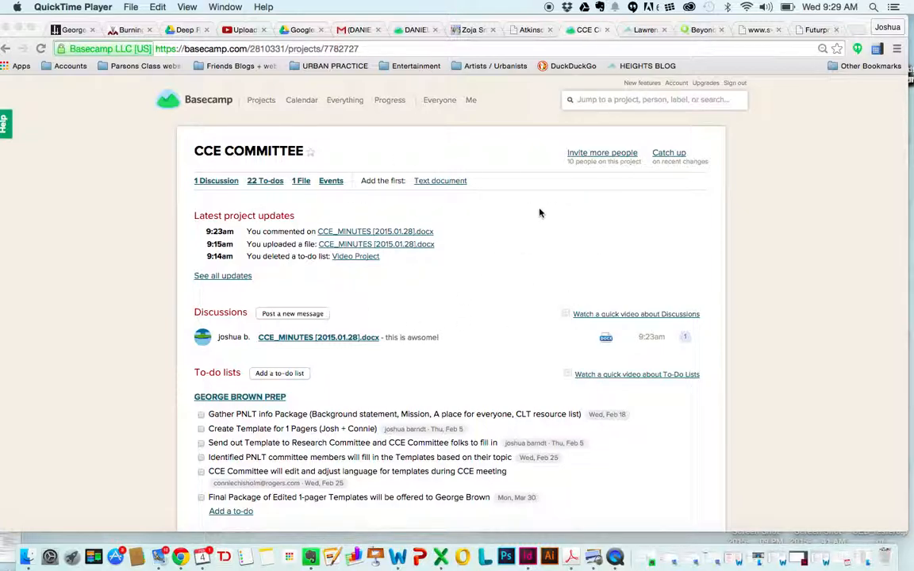
pyautogui.moveTo(466, 394)
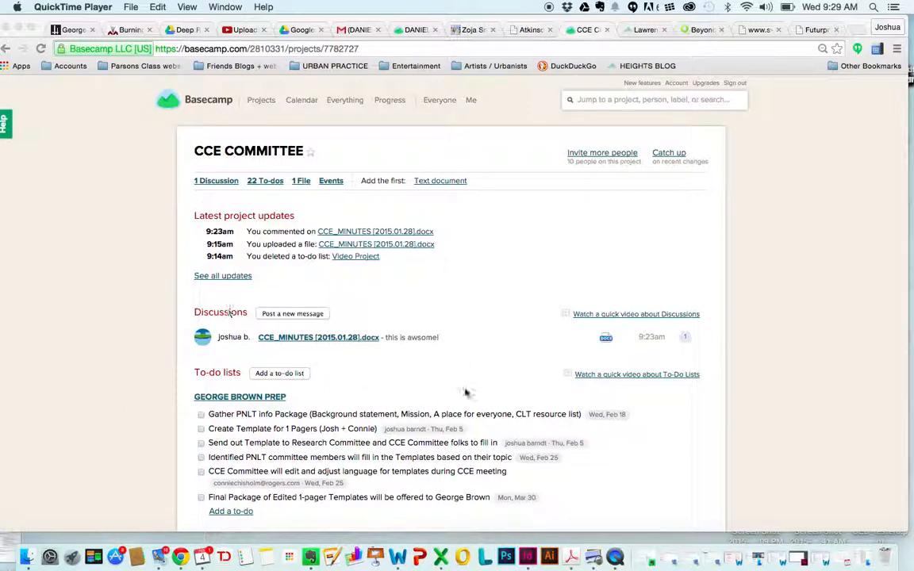
pyautogui.moveTo(535, 282)
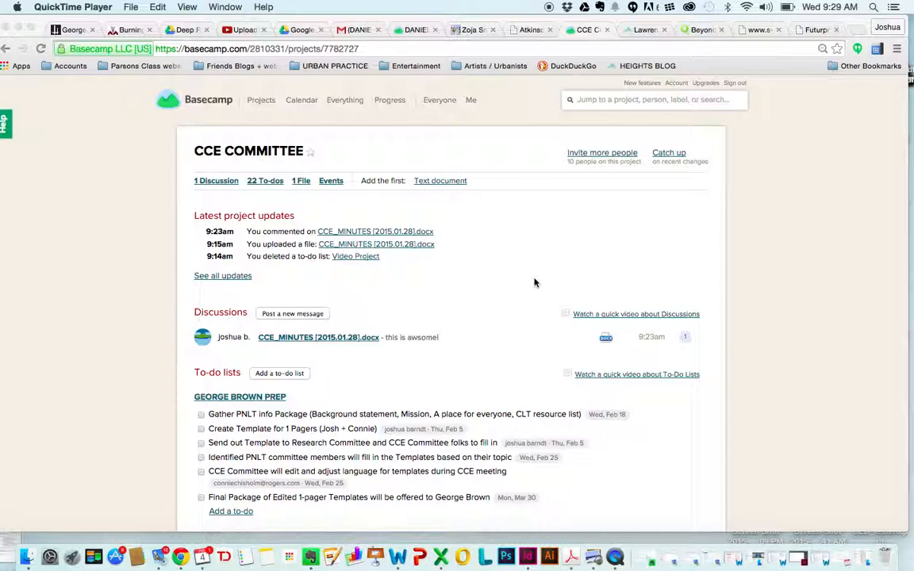
pyautogui.moveTo(213, 190)
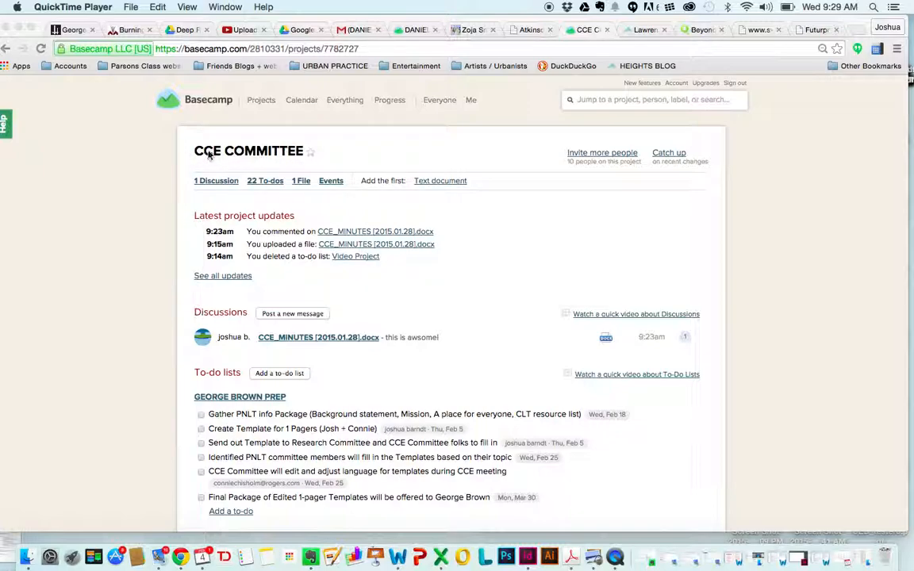
pyautogui.moveTo(261, 223)
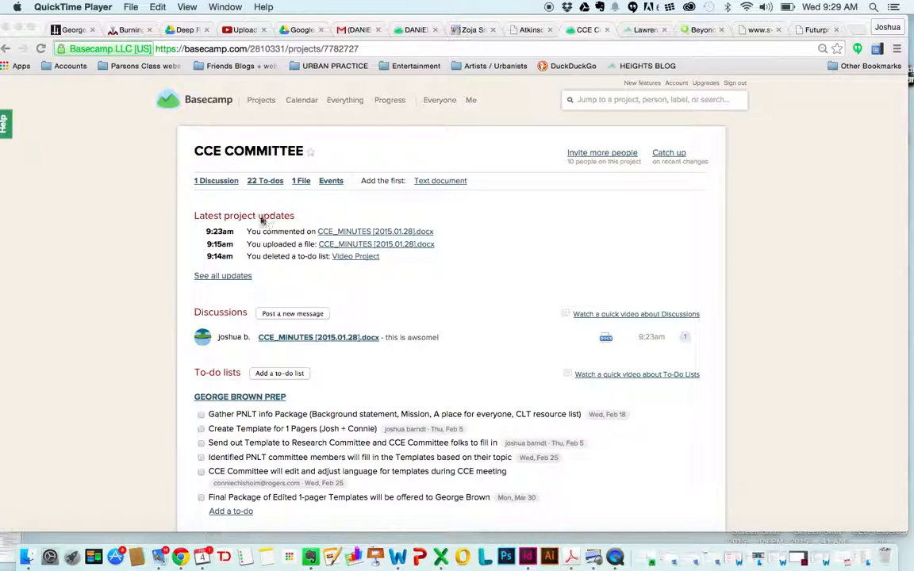
pyautogui.moveTo(273, 187)
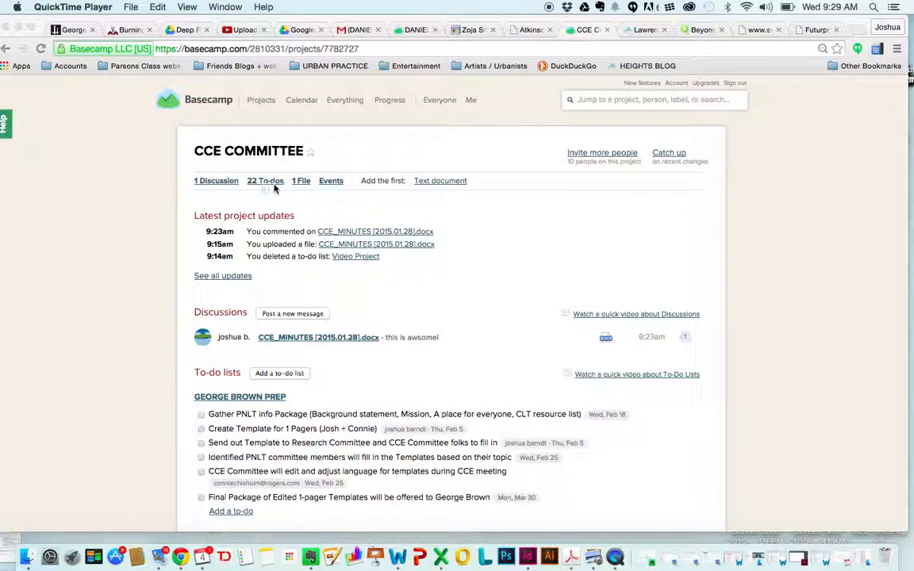
pyautogui.moveTo(302, 182)
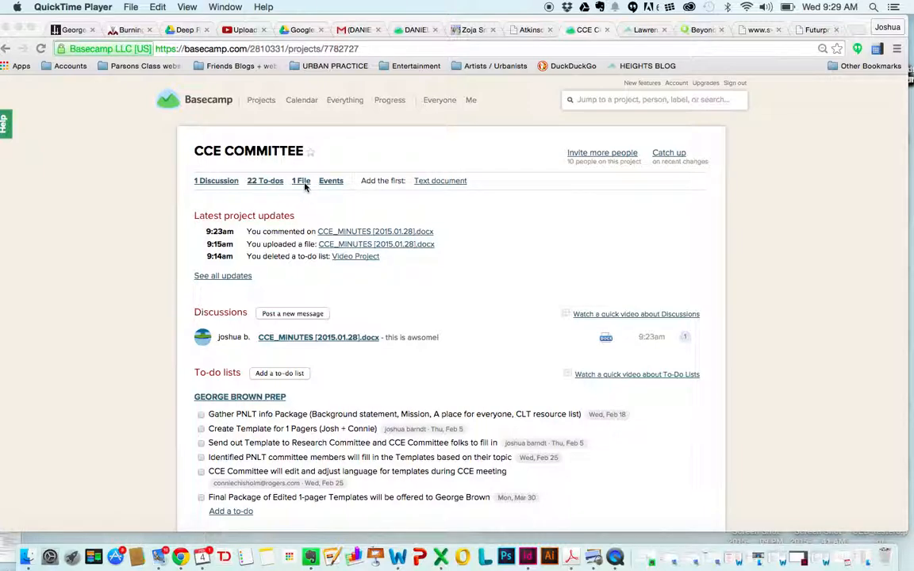
pyautogui.moveTo(435, 267)
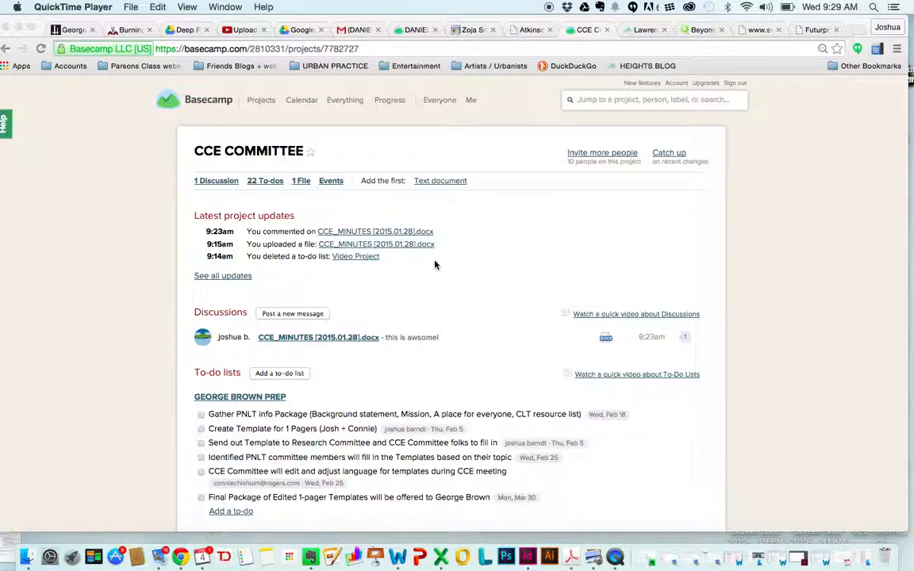
# Scroll the project page down to the To-do lists section showing George Brown Prep, Tagline and Video Project
pyautogui.scroll(-3)
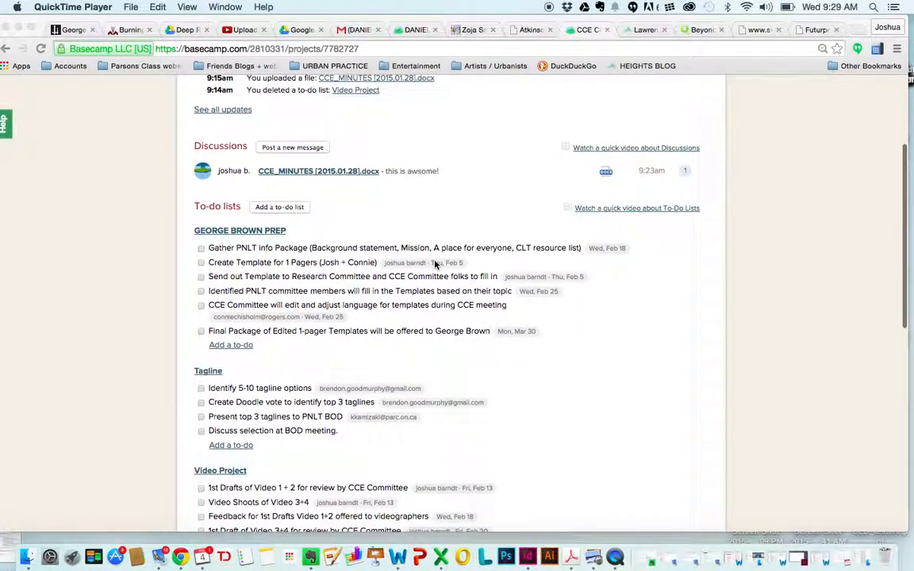
pyautogui.scroll(-3)
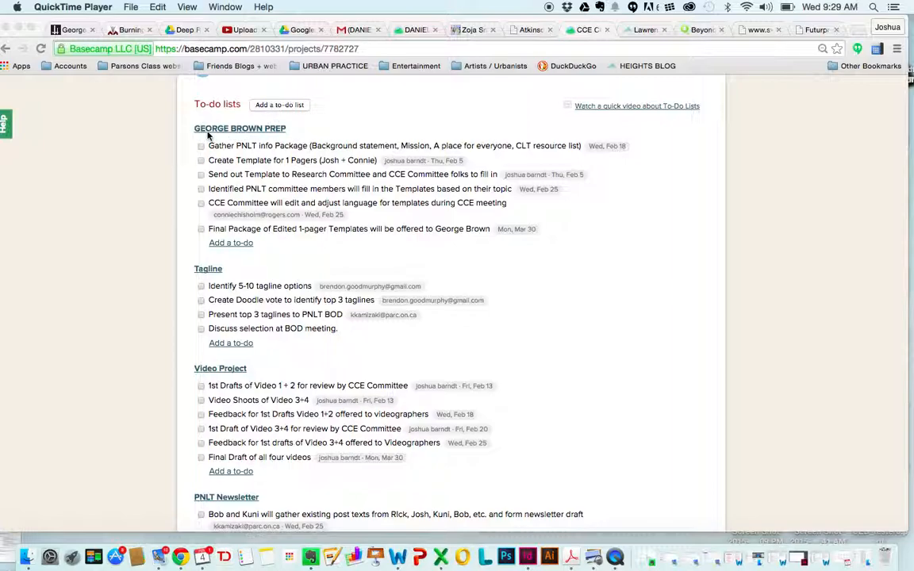
pyautogui.moveTo(278, 135)
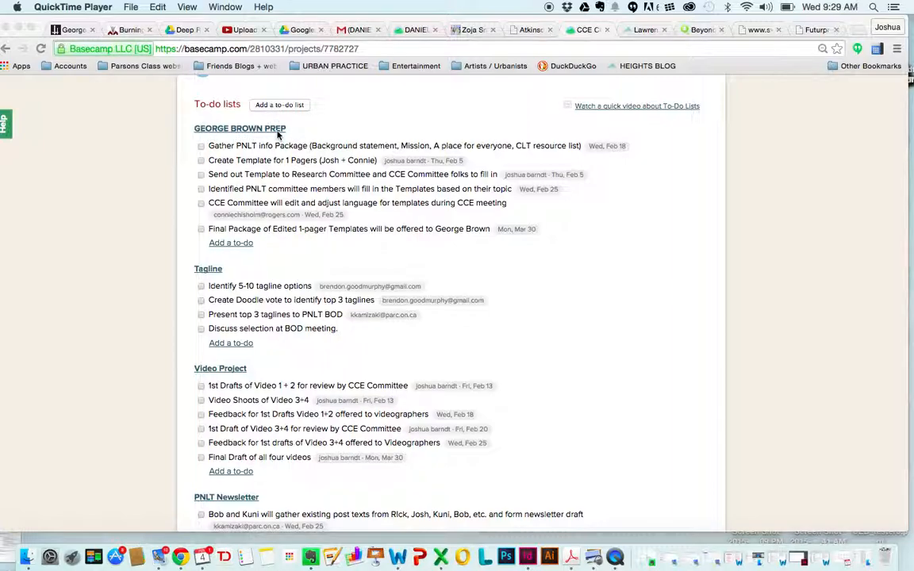
pyautogui.moveTo(313, 130)
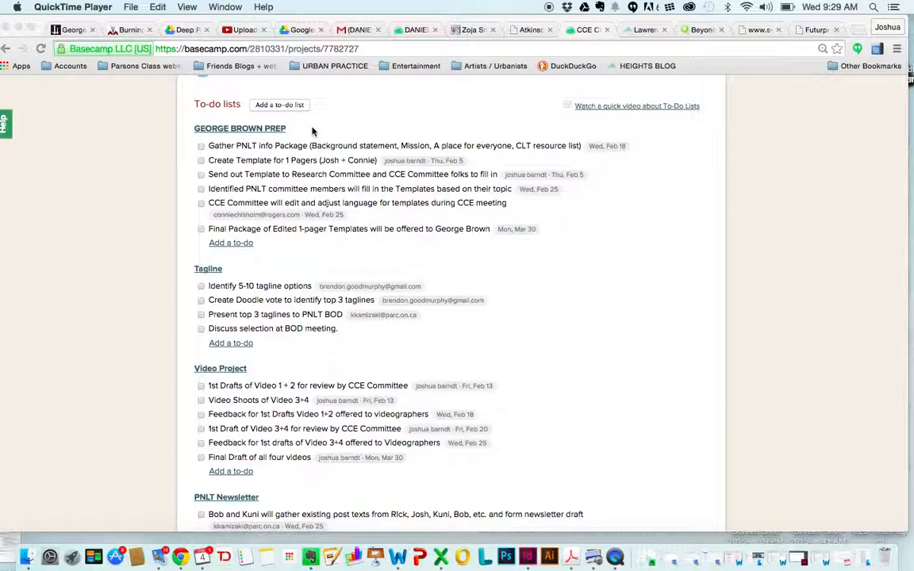
pyautogui.moveTo(384, 191)
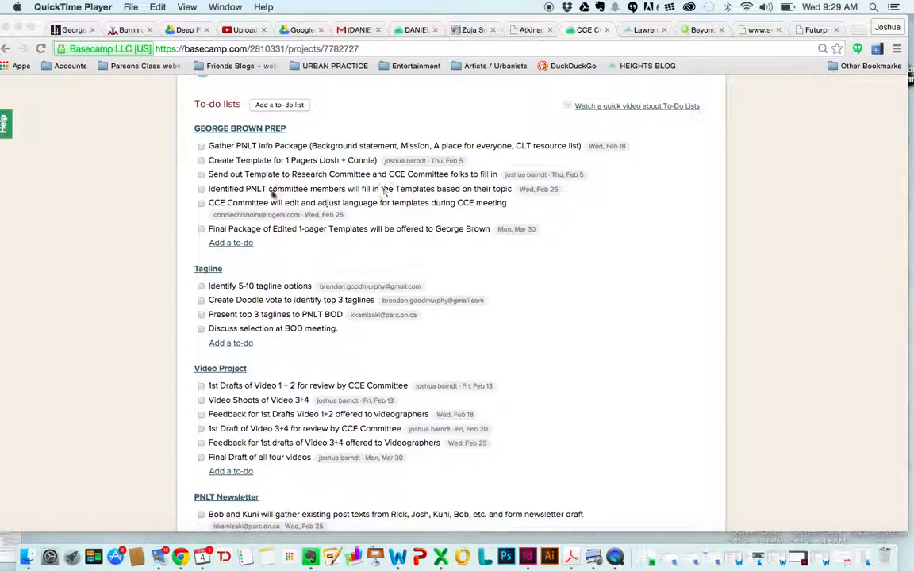
pyautogui.moveTo(552, 159)
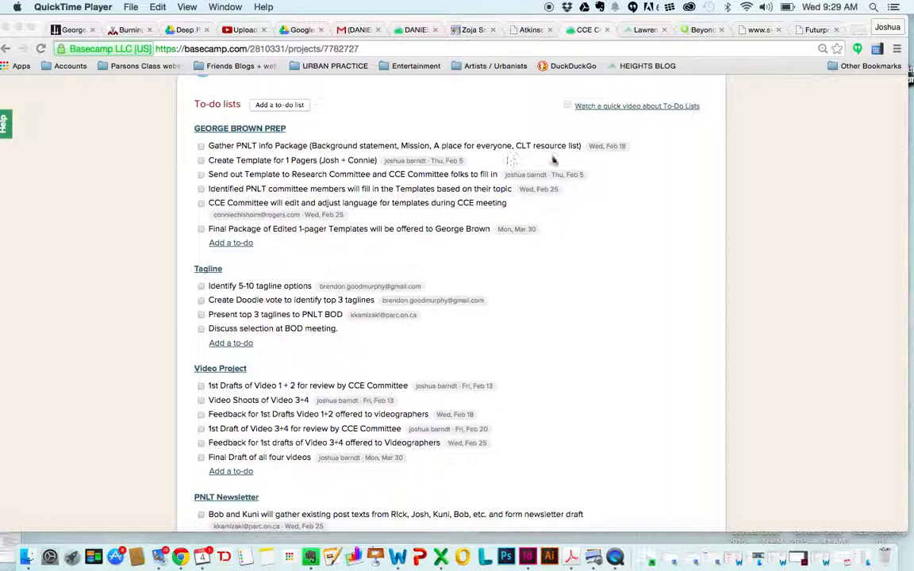
pyautogui.moveTo(278, 114)
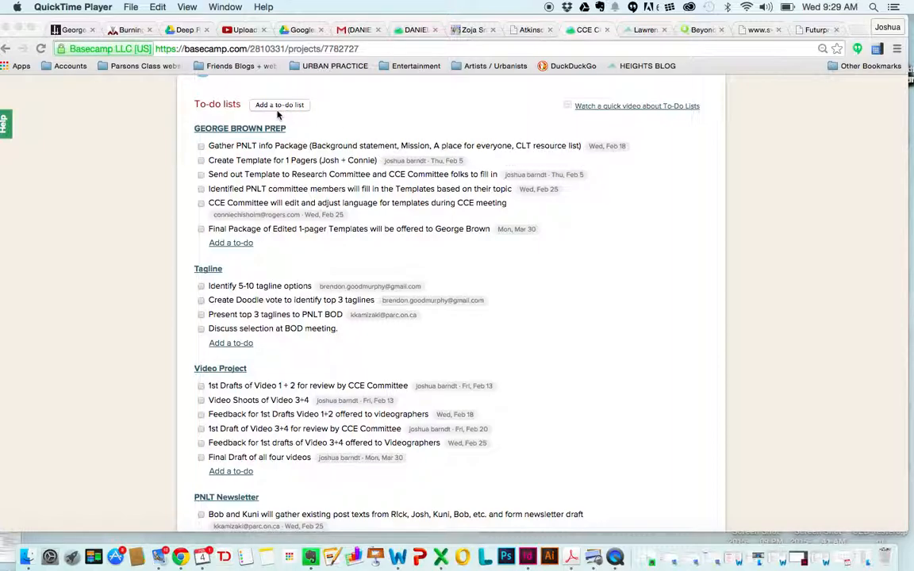
pyautogui.click(606, 146)
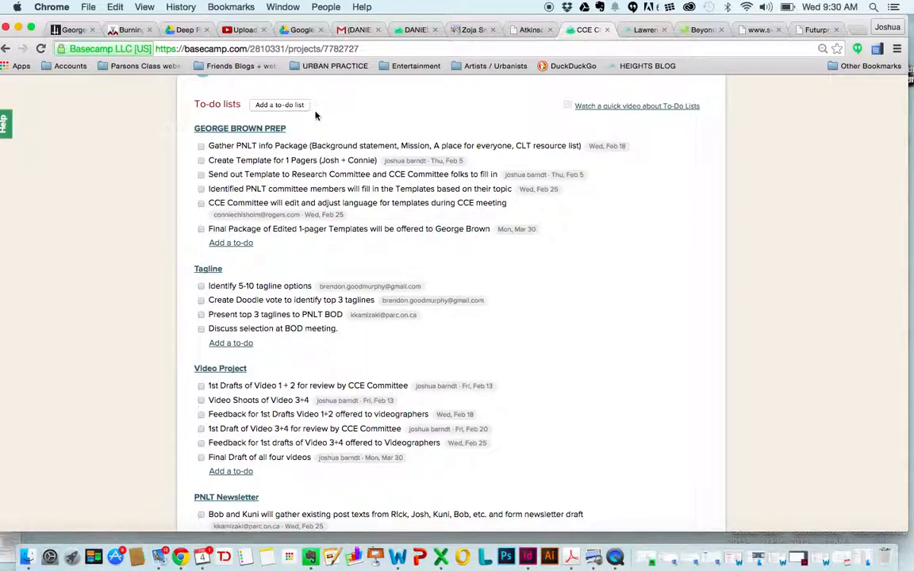
# Create a to-do list named 'NEw List' and discard a draft 'New' to-do without adding it
pyautogui.click(280, 104)
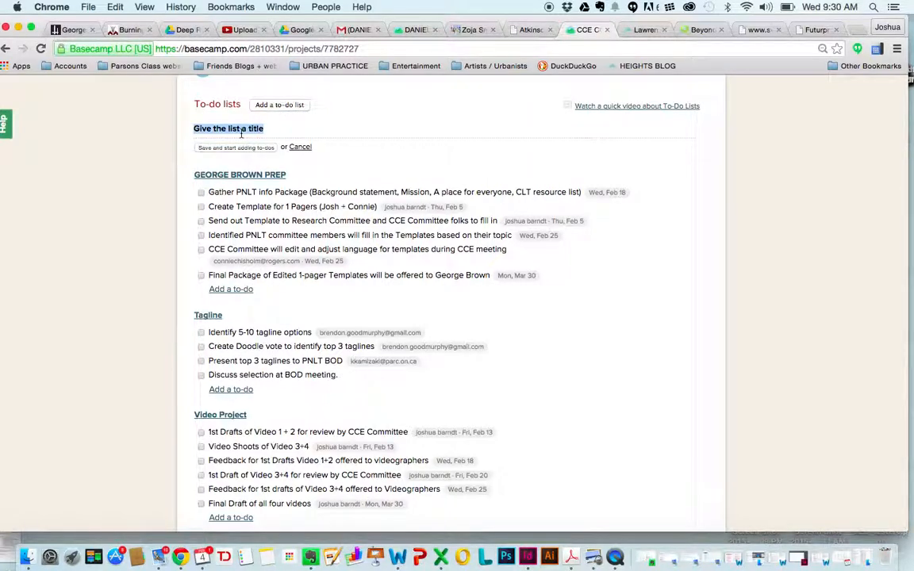
pyautogui.write('NEw Lis')
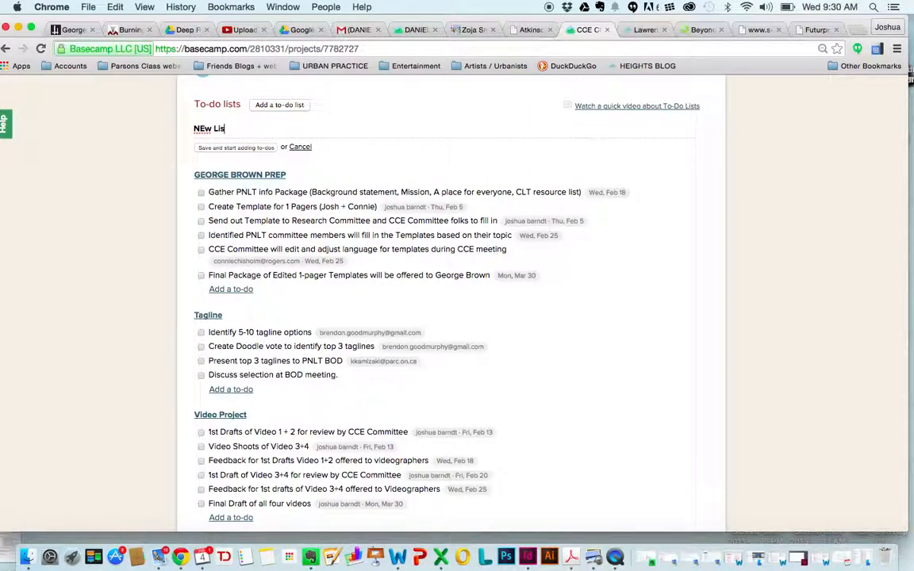
pyautogui.write('t')
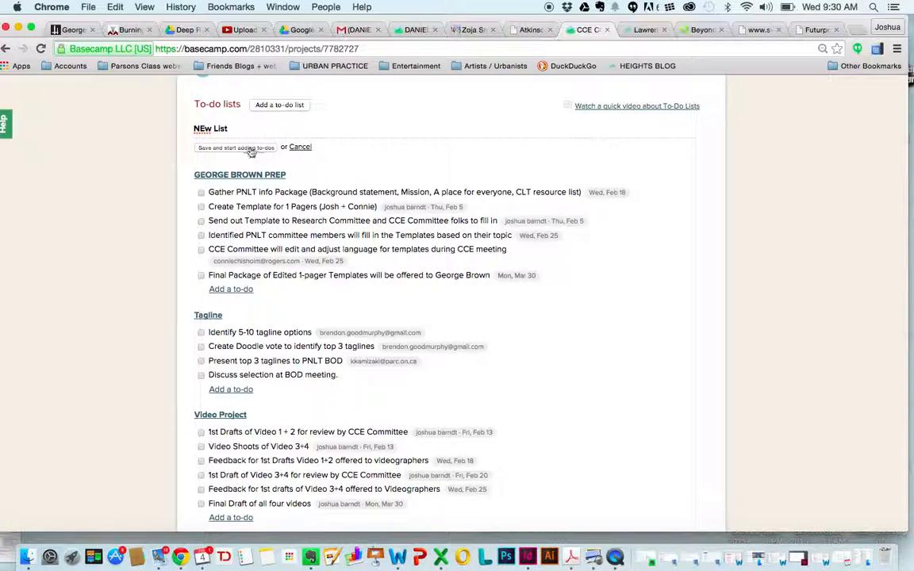
pyautogui.click(235, 148)
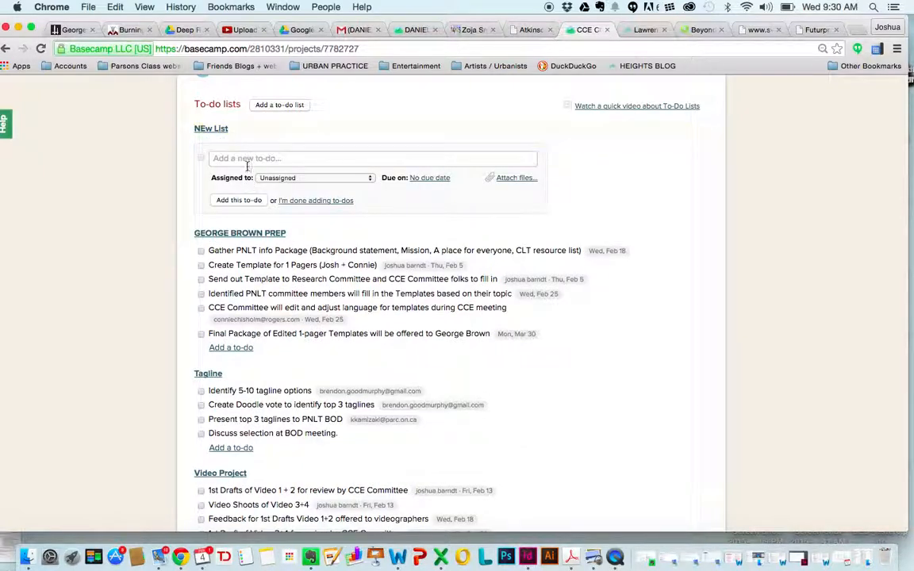
pyautogui.write('New')
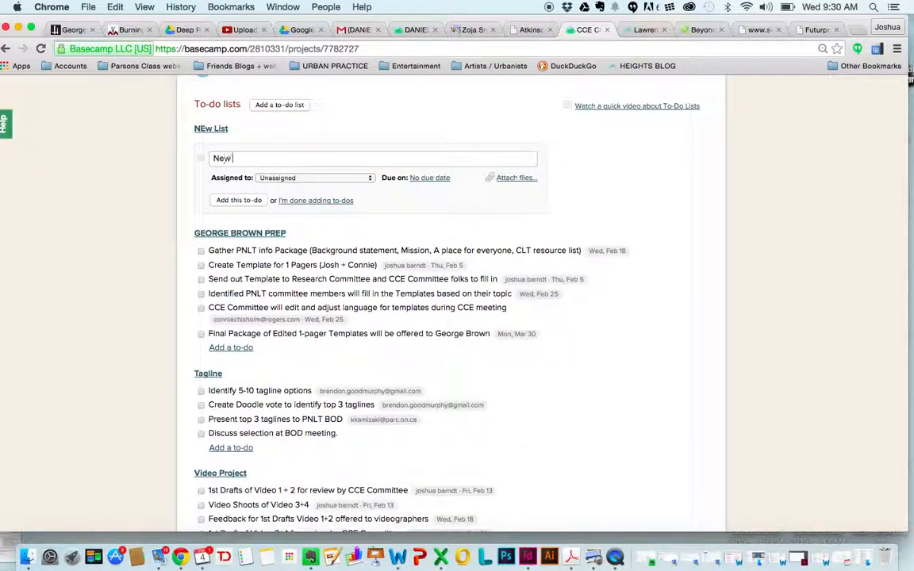
pyautogui.click(238, 200)
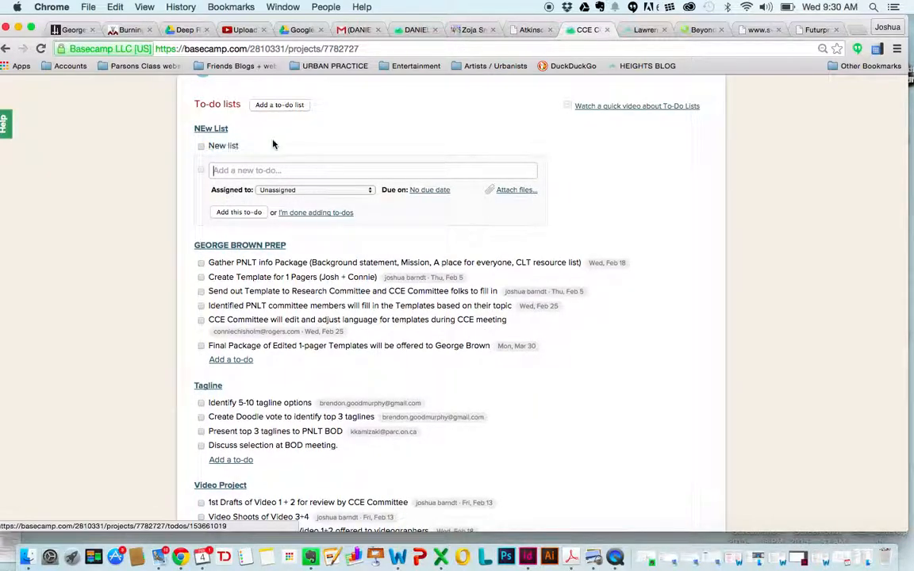
pyautogui.click(222, 146)
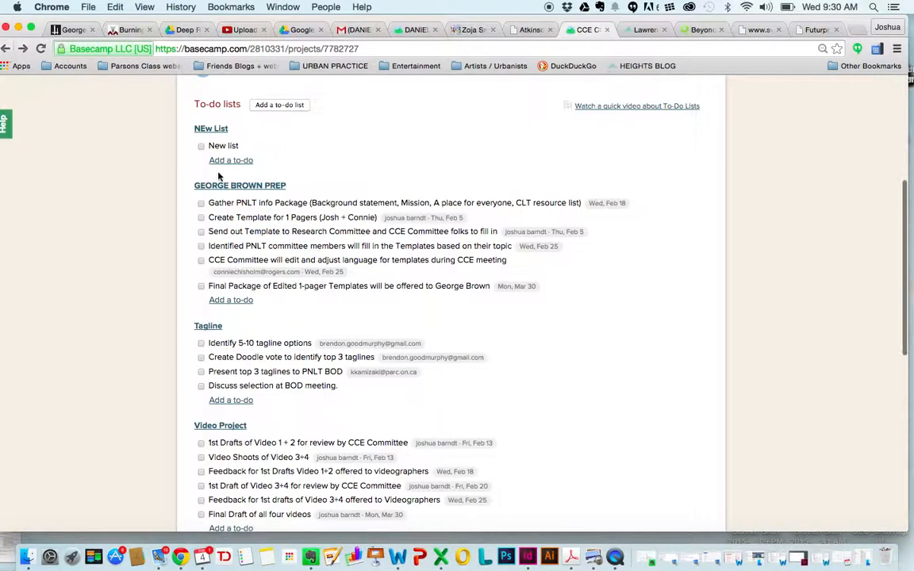
# Add a to-do 'to do new list' to New list, glance at assignee options, and go to the list's own page
pyautogui.click(232, 160)
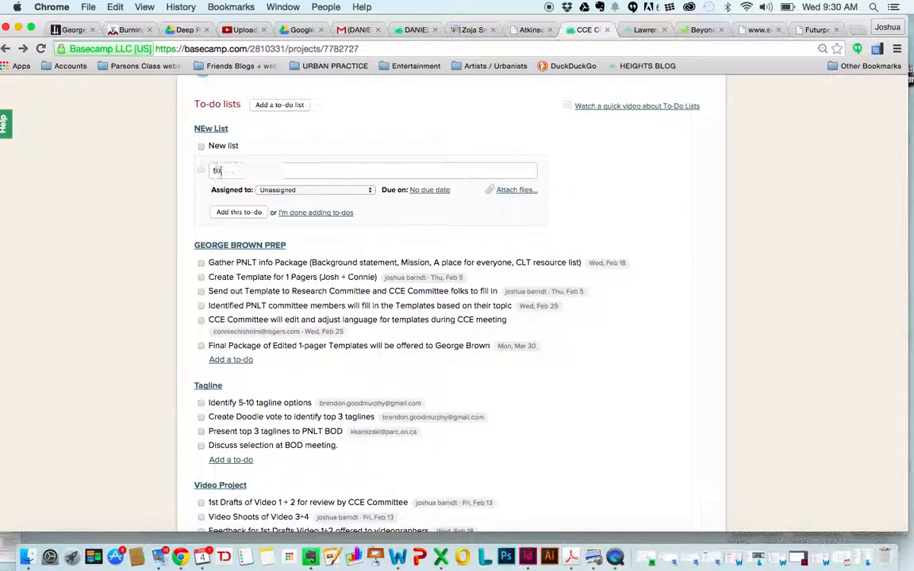
pyautogui.write('to do new lis')
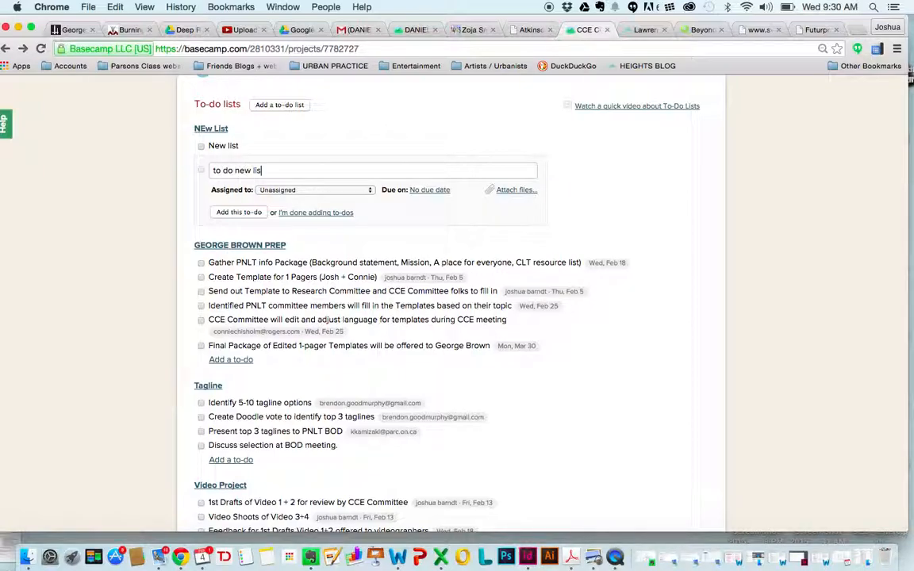
pyautogui.click(238, 213)
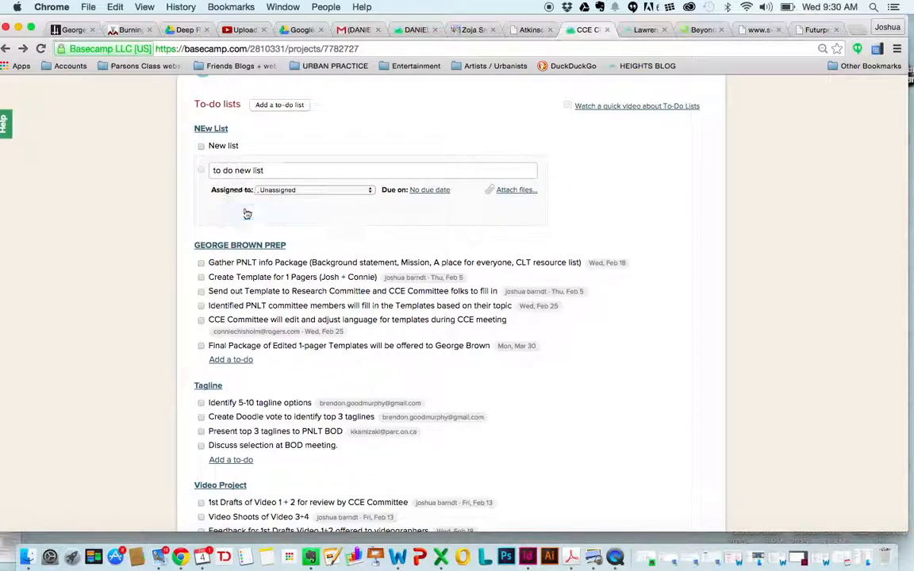
pyautogui.click(239, 213)
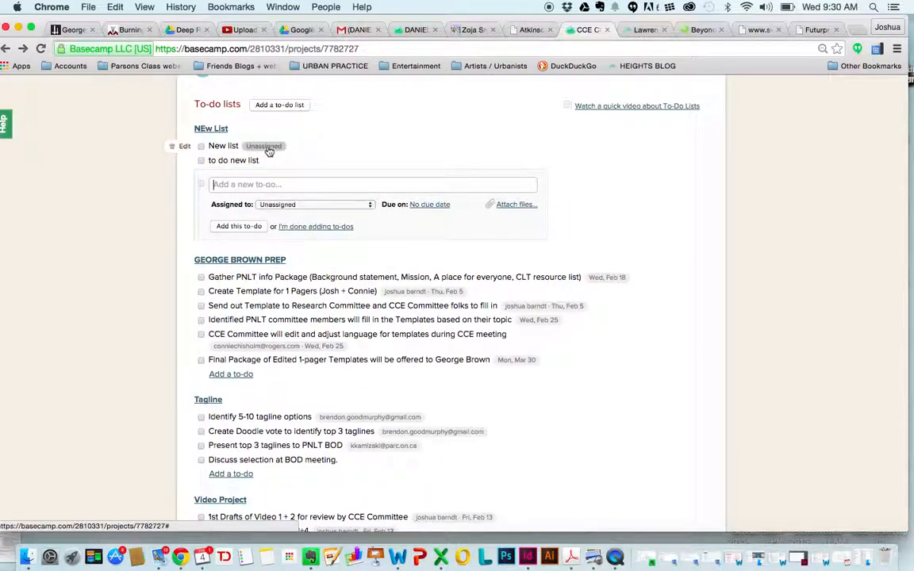
pyautogui.click(263, 146)
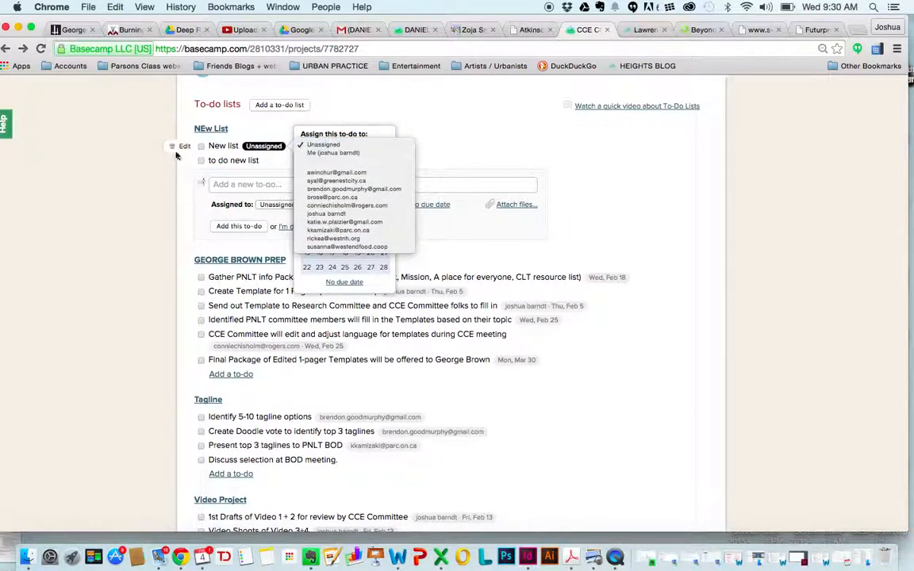
pyautogui.click(189, 220)
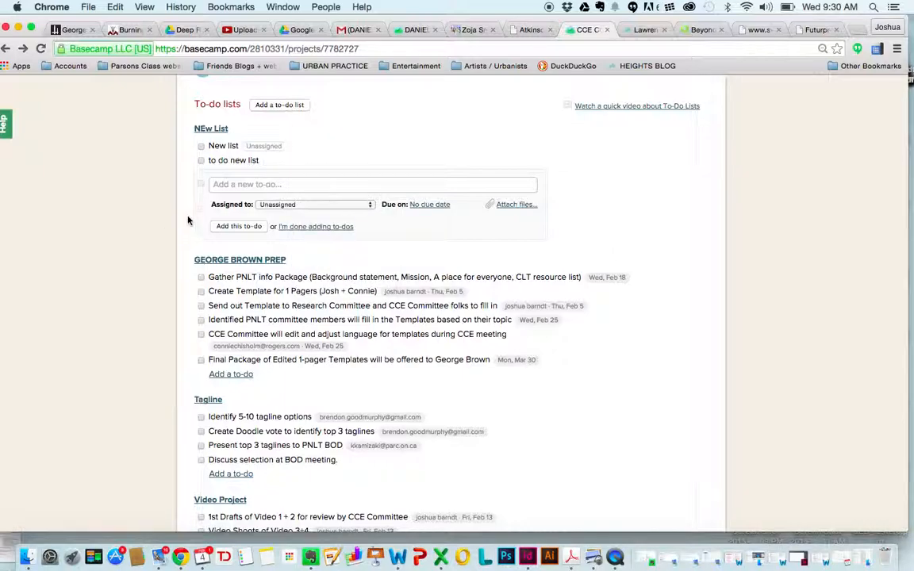
pyautogui.click(211, 127)
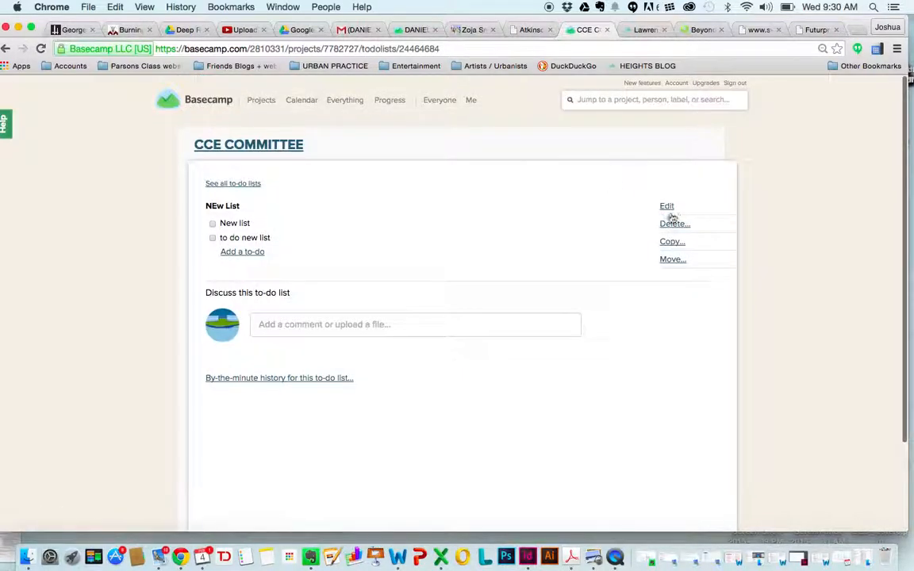
# Delete the New list to-do list and return to the CCE Committee project overview
pyautogui.click(673, 222)
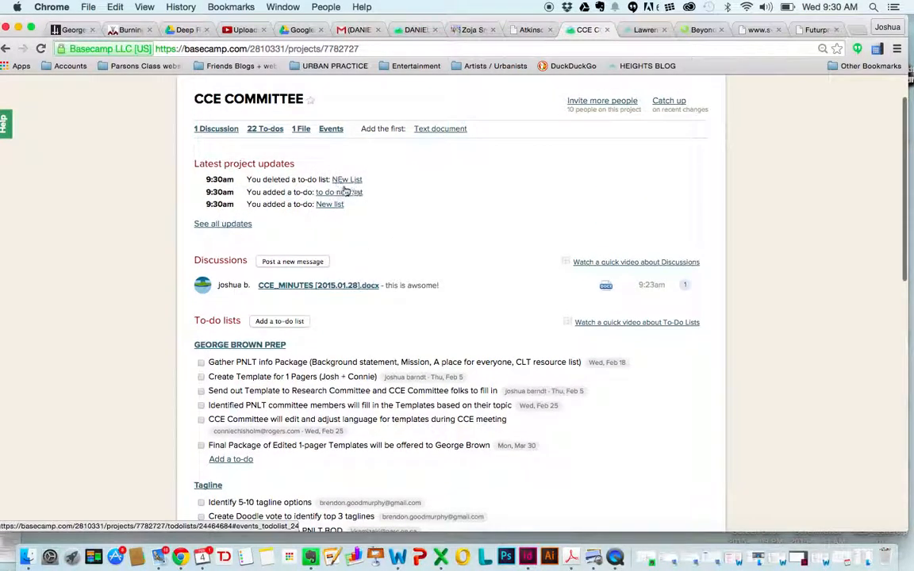
pyautogui.moveTo(238, 192)
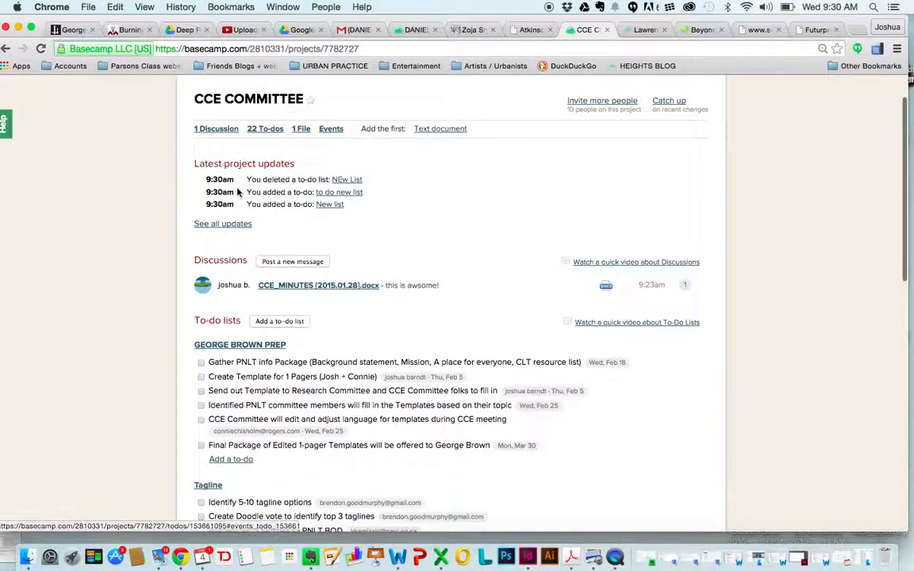
pyautogui.moveTo(387, 235)
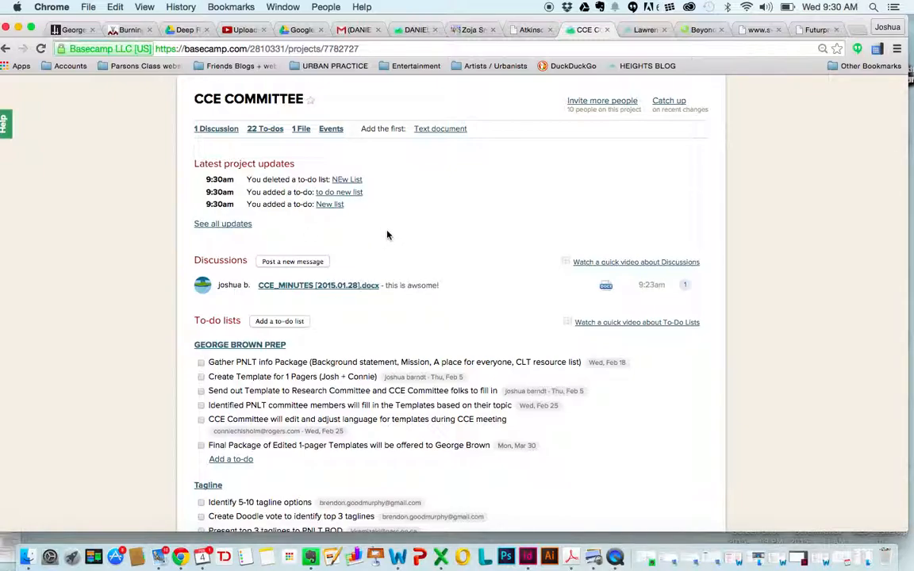
pyautogui.scroll(-3)
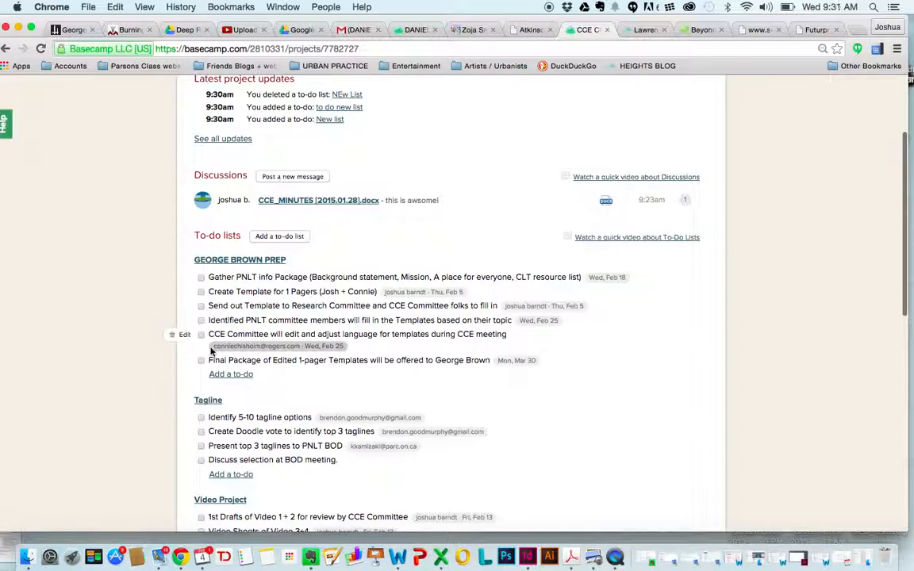
pyautogui.scroll(-3)
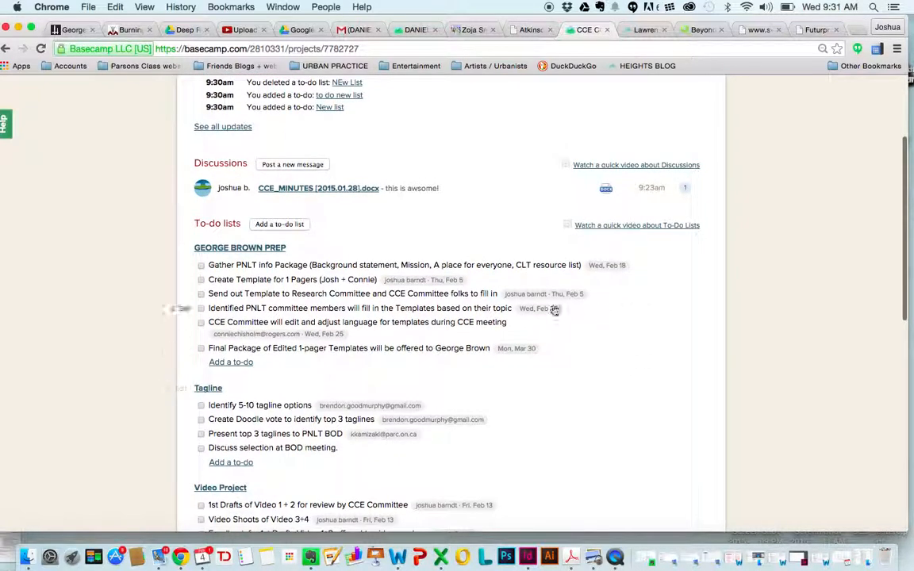
pyautogui.moveTo(532, 293)
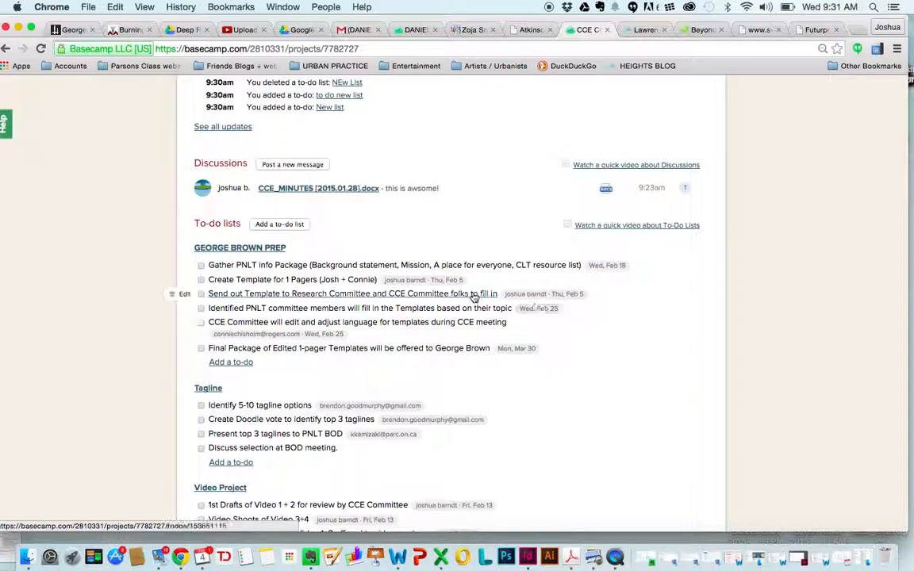
pyautogui.moveTo(561, 322)
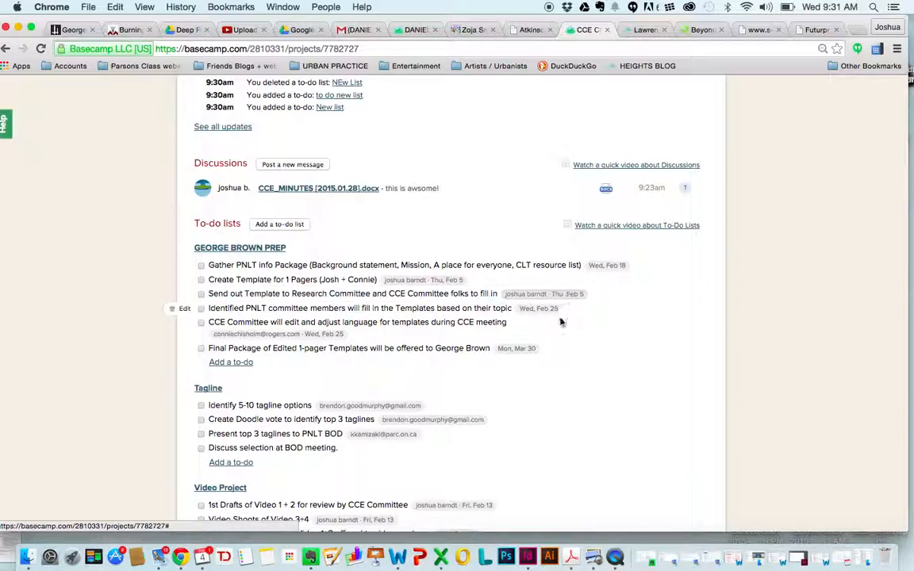
pyautogui.moveTo(600, 346)
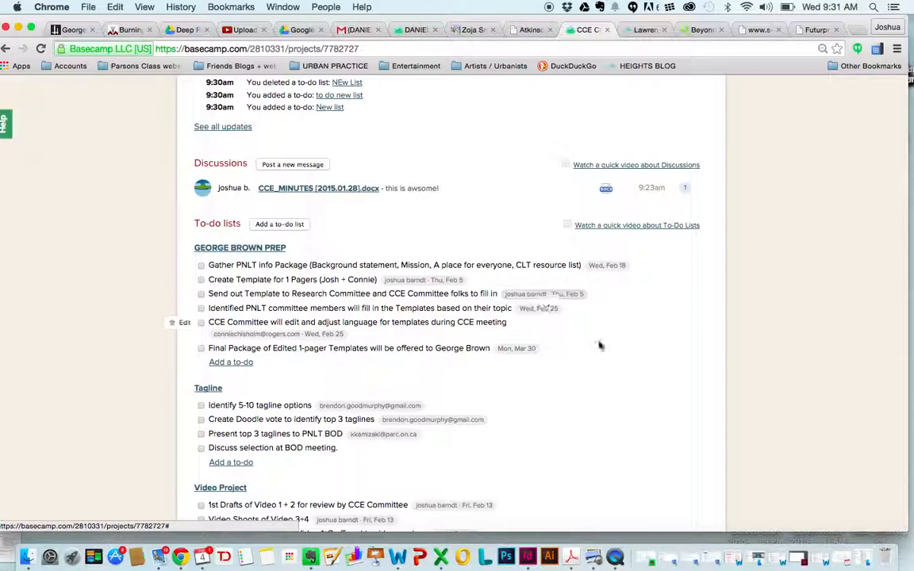
pyautogui.scroll(-3)
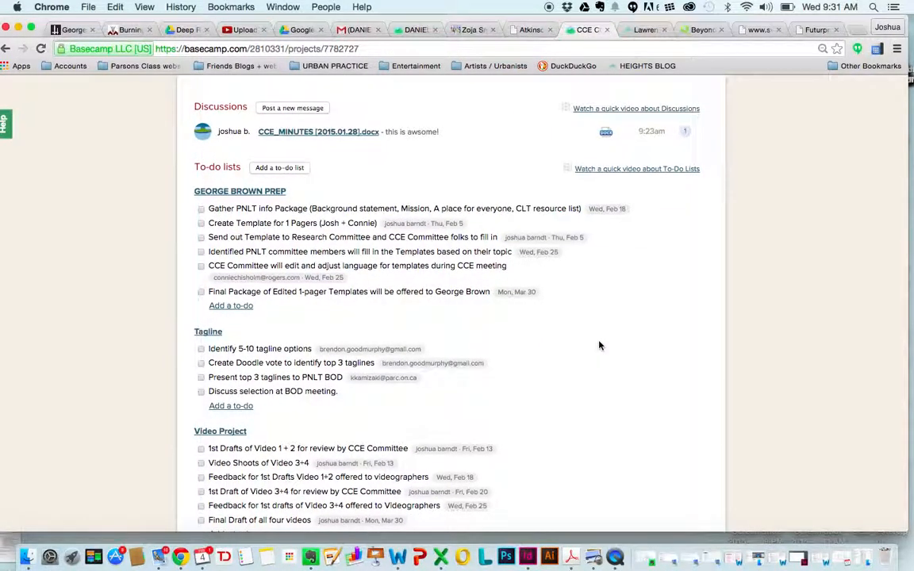
pyautogui.scroll(-3)
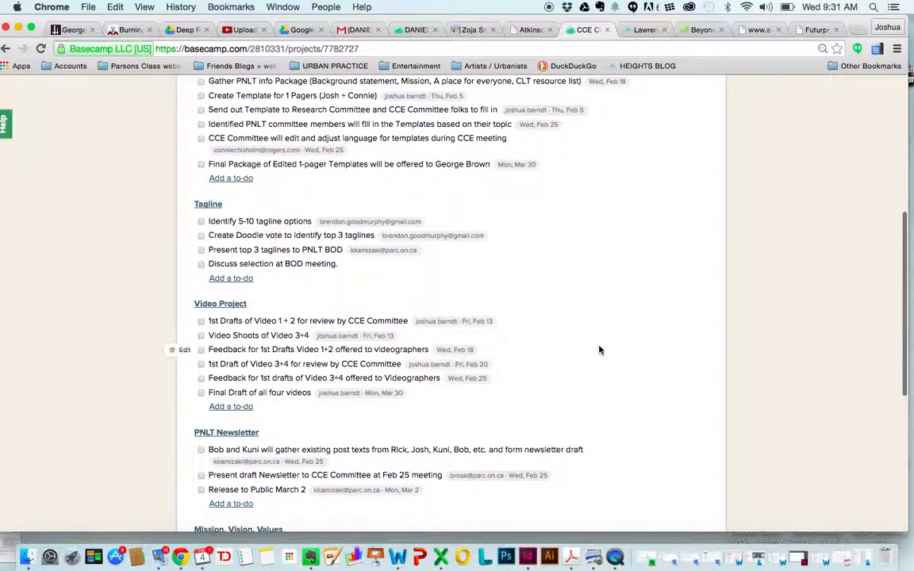
pyautogui.scroll(-3)
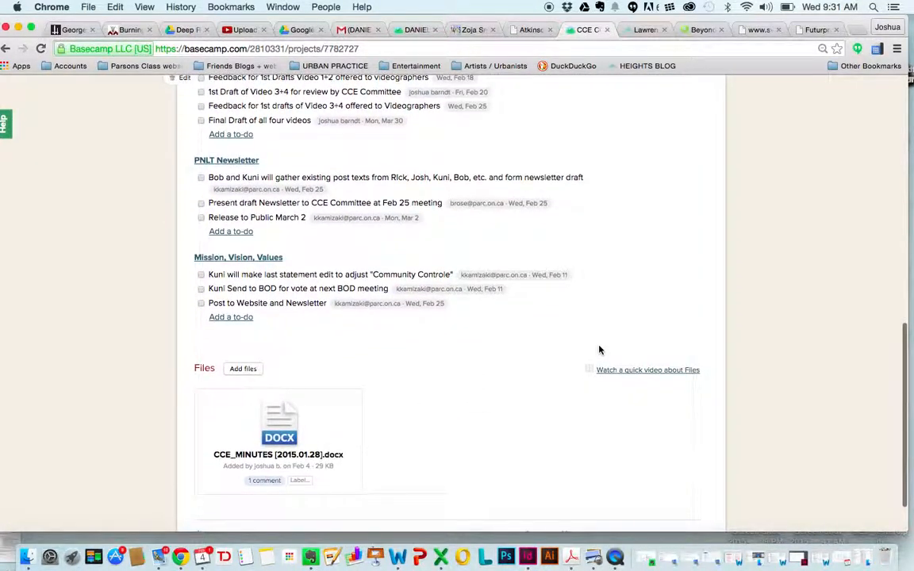
pyautogui.scroll(3)
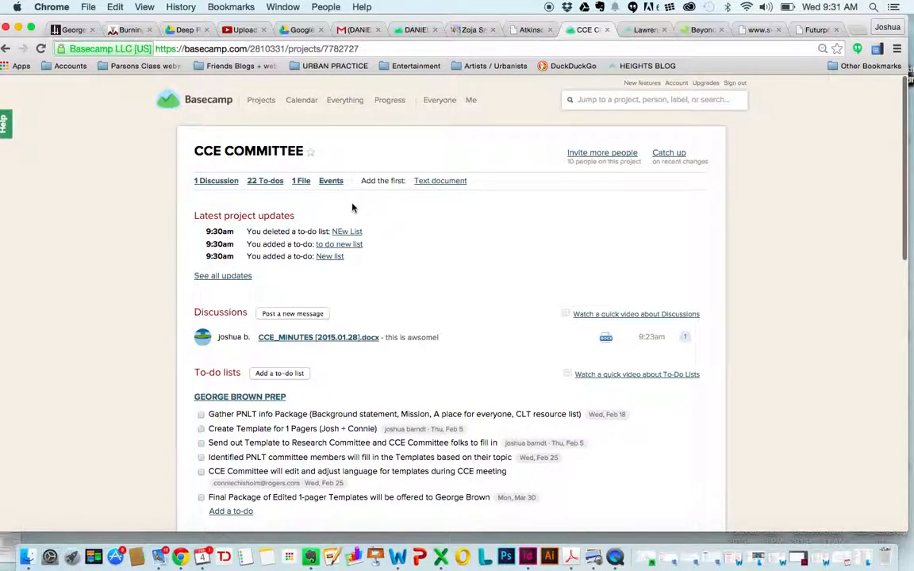
pyautogui.moveTo(302, 180)
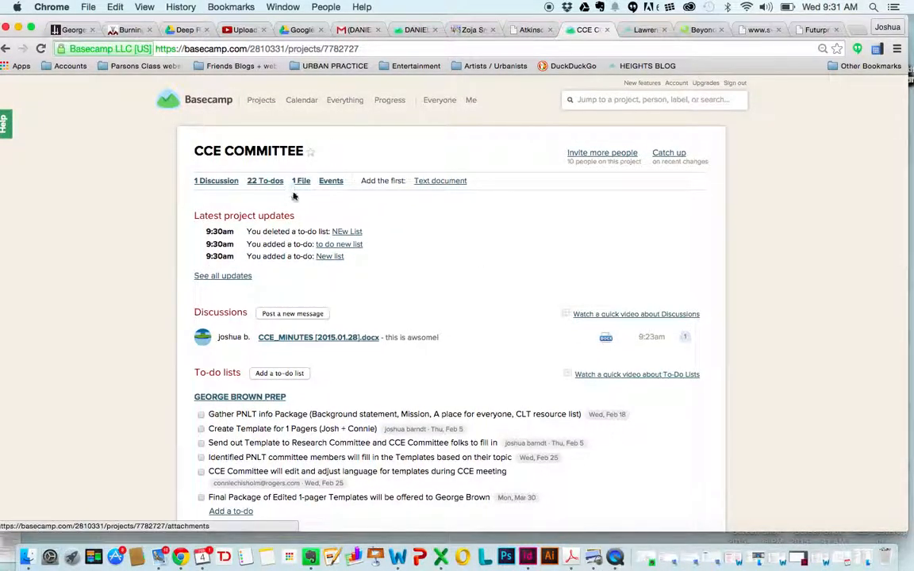
# Go to the CCE_MINUTES [2015.01.28].docx file page and start a comment in Discuss this file
pyautogui.scroll(-3)
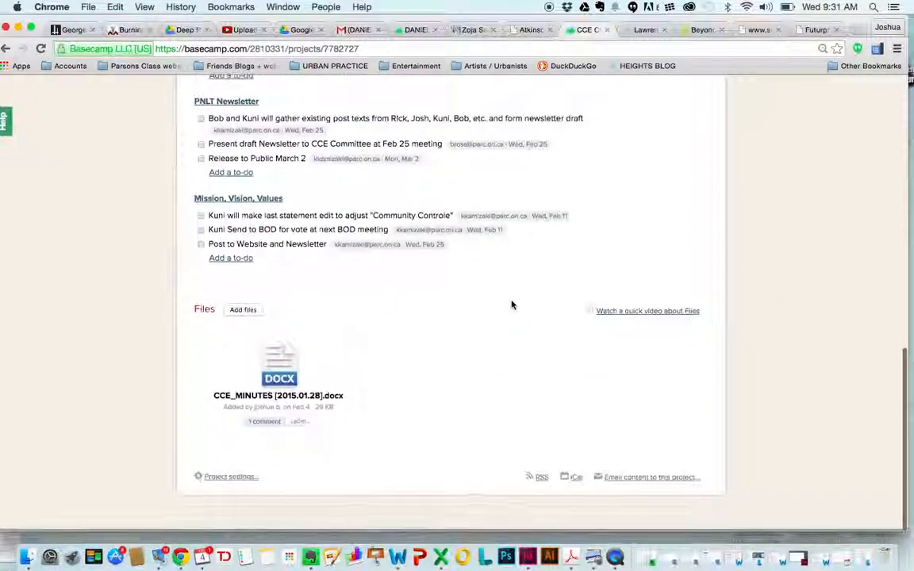
pyautogui.click(279, 365)
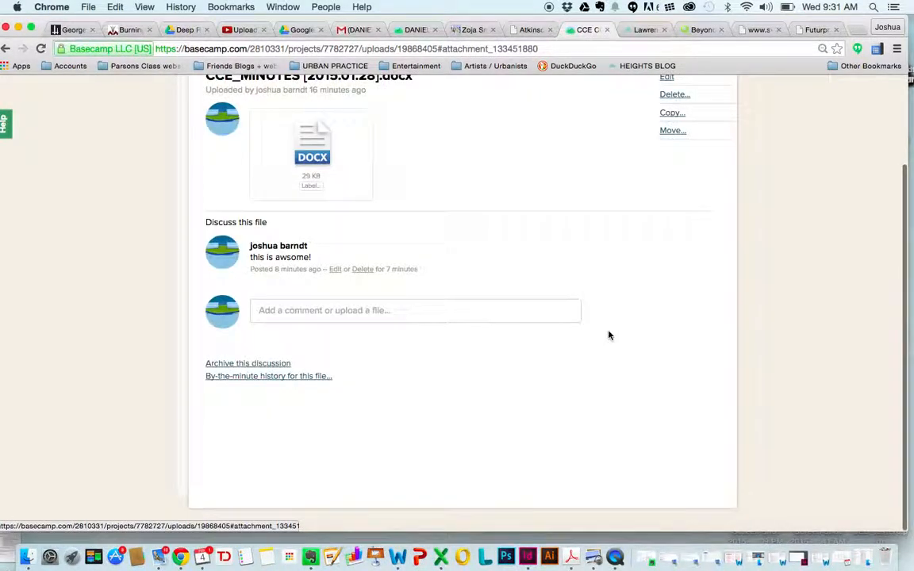
pyautogui.click(416, 310)
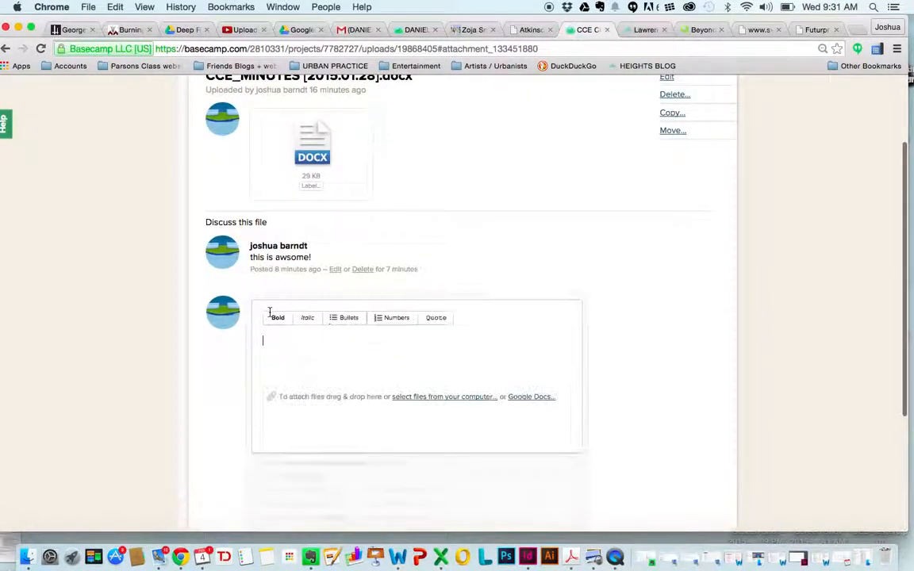
# Post the comment 'This is awsome, but we need to update it.' on the minutes file
pyautogui.write('This ius')
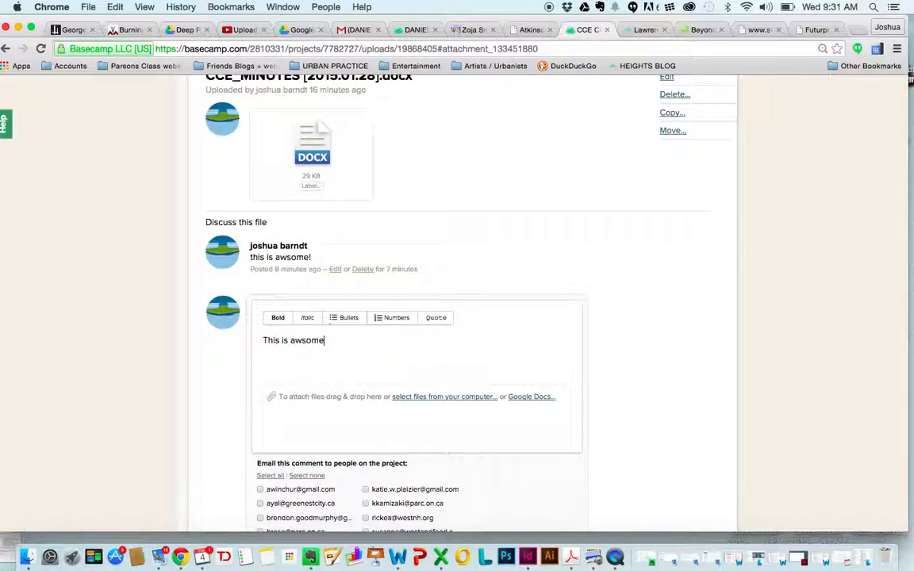
pyautogui.write(', but wa')
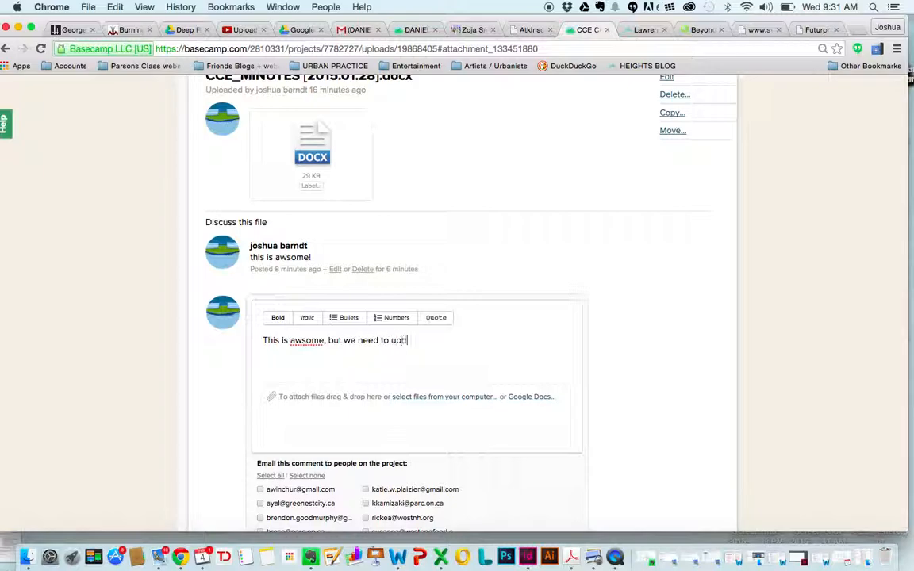
pyautogui.write('date it.')
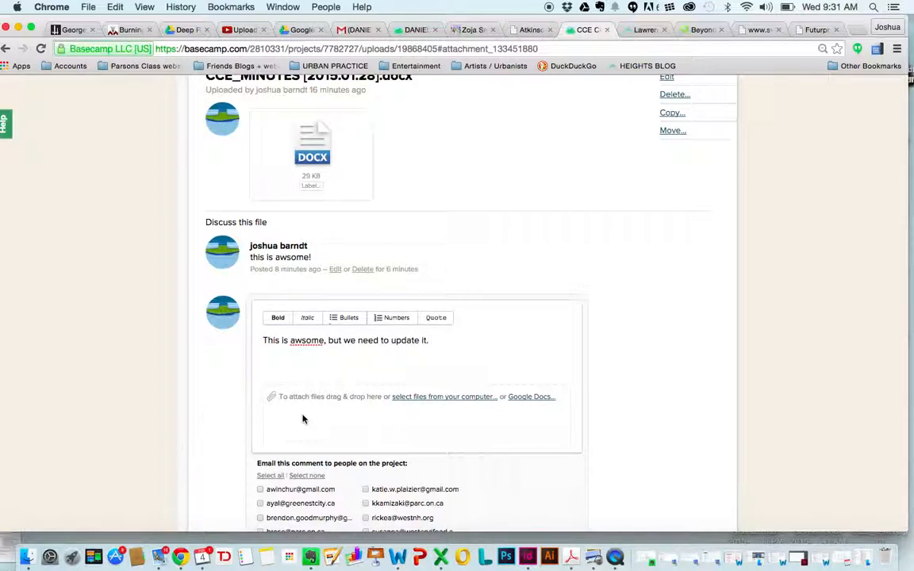
pyautogui.scroll(-3)
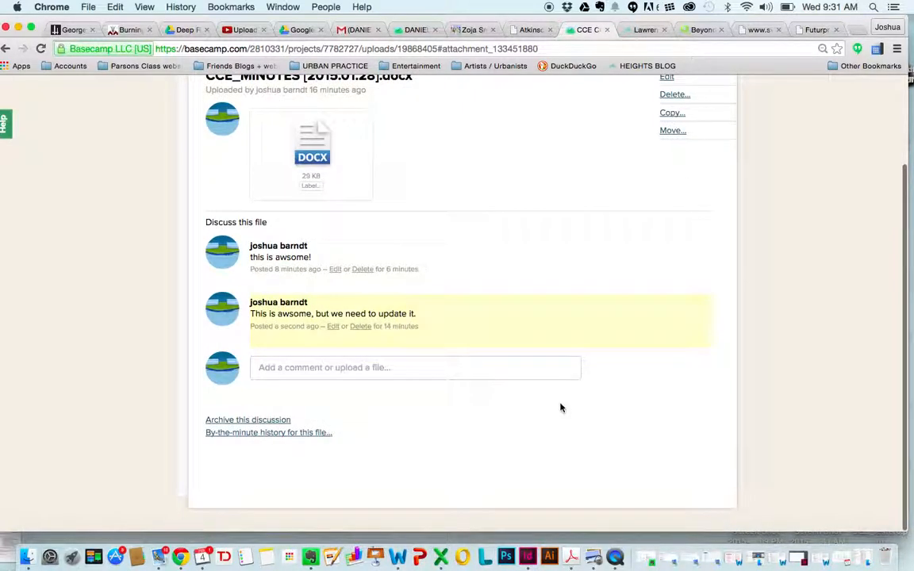
pyautogui.scroll(3)
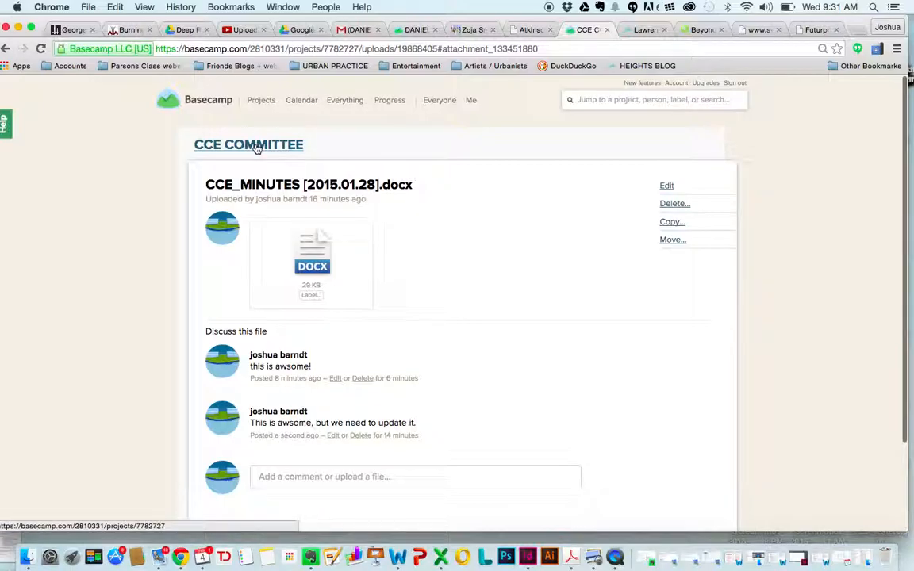
# Review the to-do lists, check the project's to-dos on the Events calendar, and return to the CCE COMMITTEE overview
pyautogui.click(248, 144)
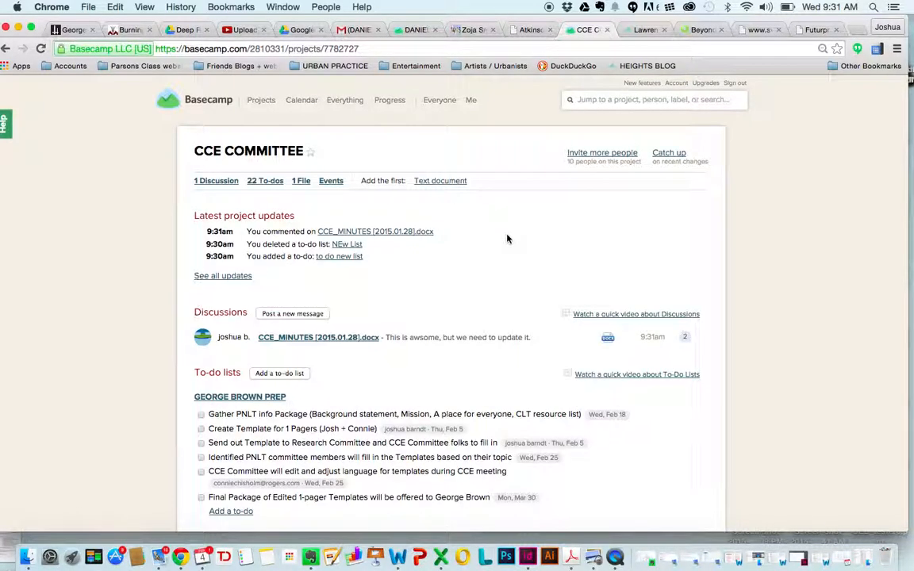
pyautogui.scroll(-3)
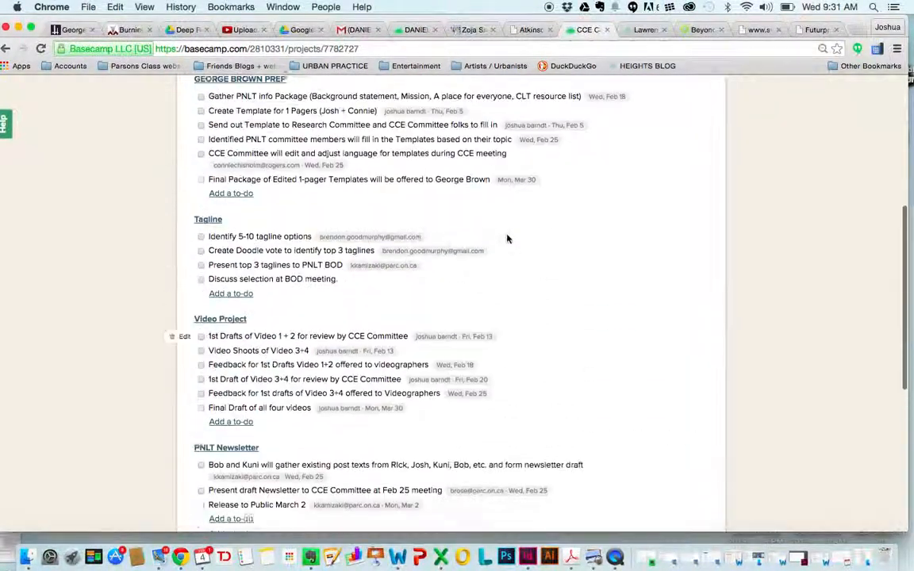
pyautogui.scroll(3)
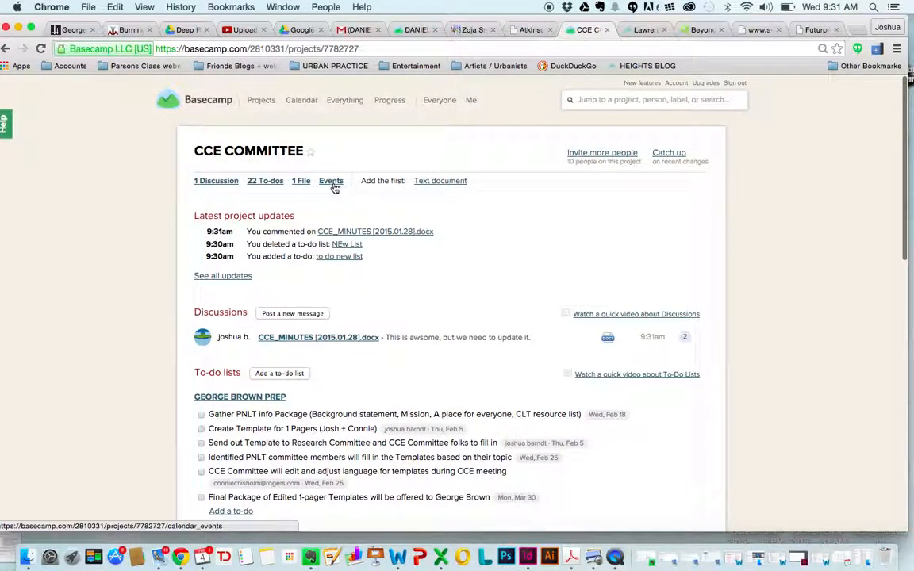
pyautogui.click(330, 181)
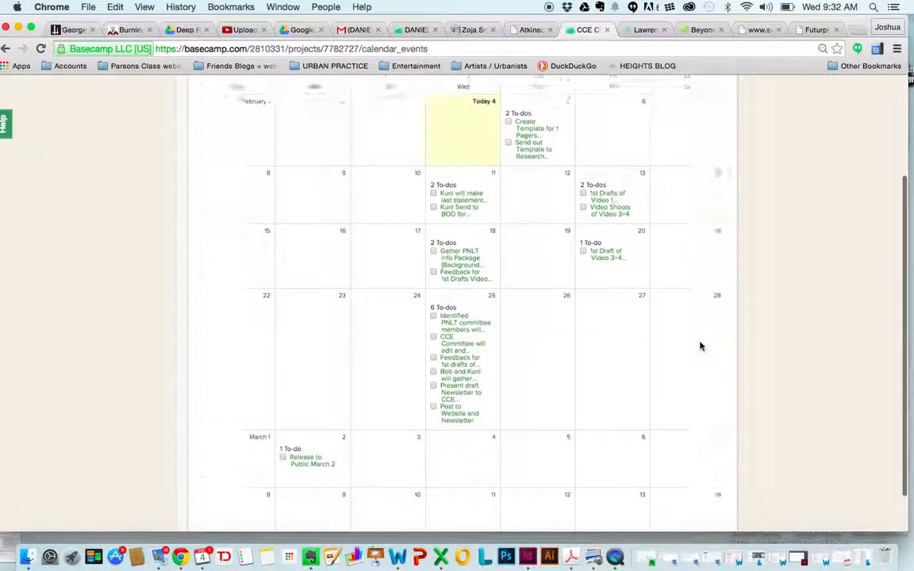
pyautogui.scroll(3)
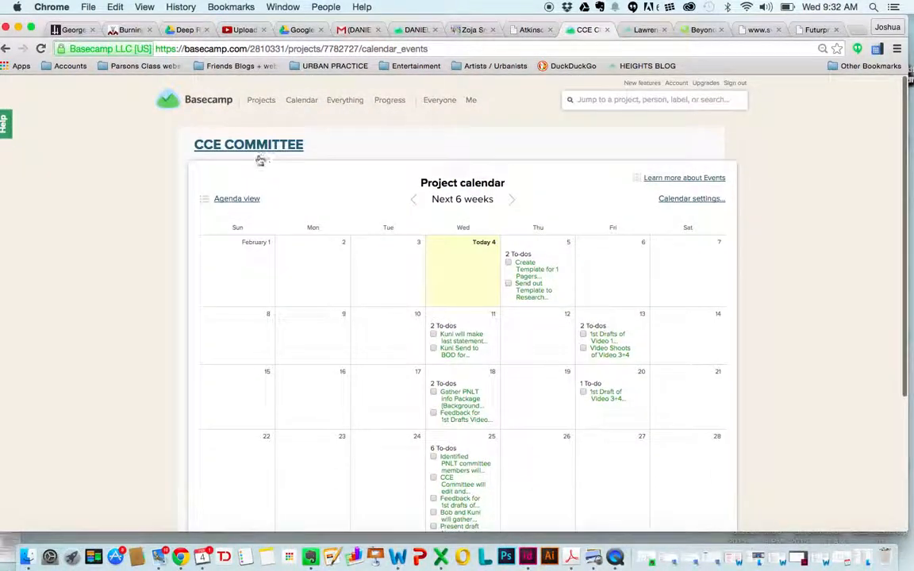
pyautogui.click(248, 144)
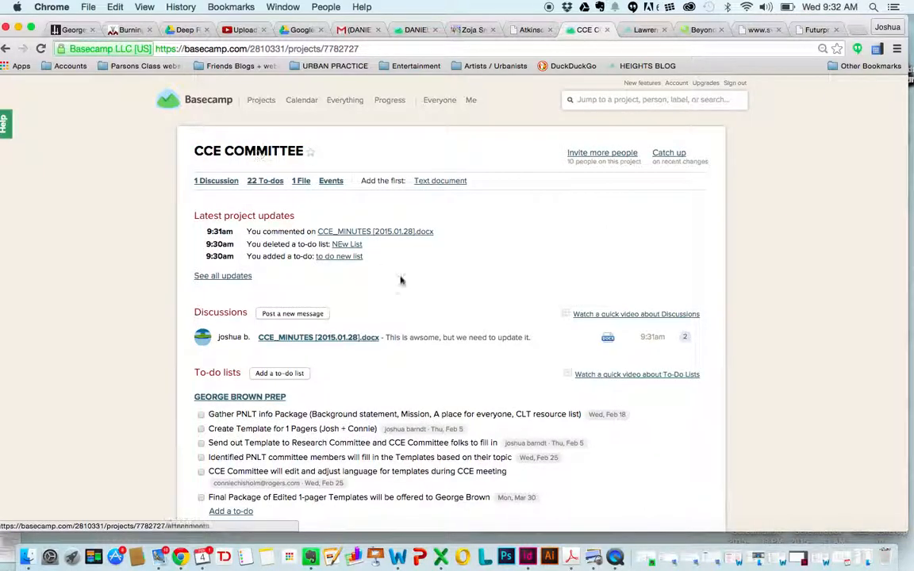
# Use the iCal link at the page bottom and let Chrome launch Calendar with the project feed
pyautogui.scroll(-3)
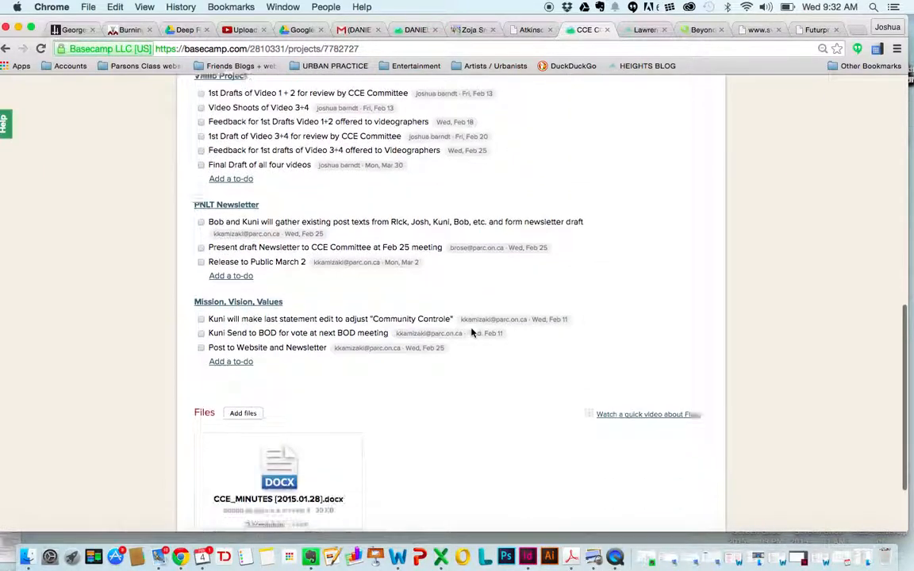
pyautogui.scroll(-3)
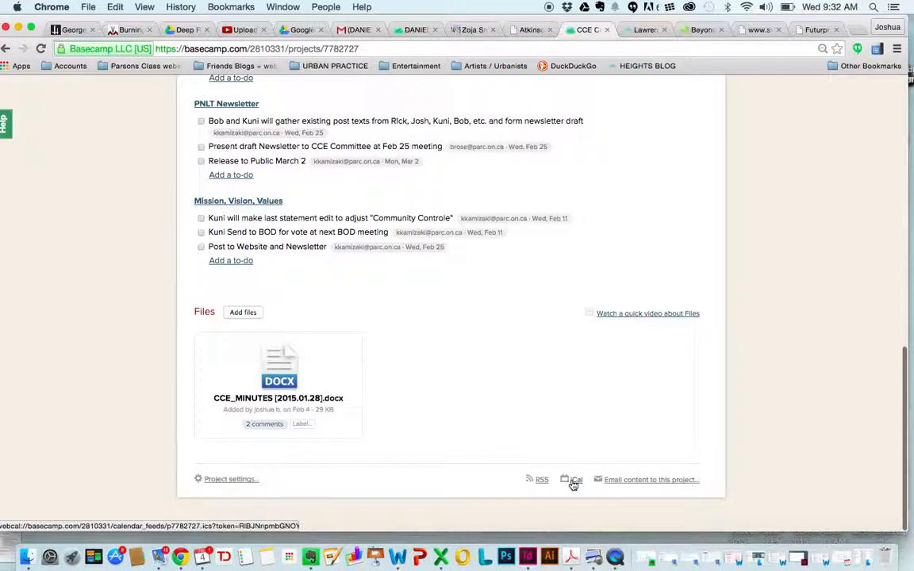
pyautogui.click(565, 479)
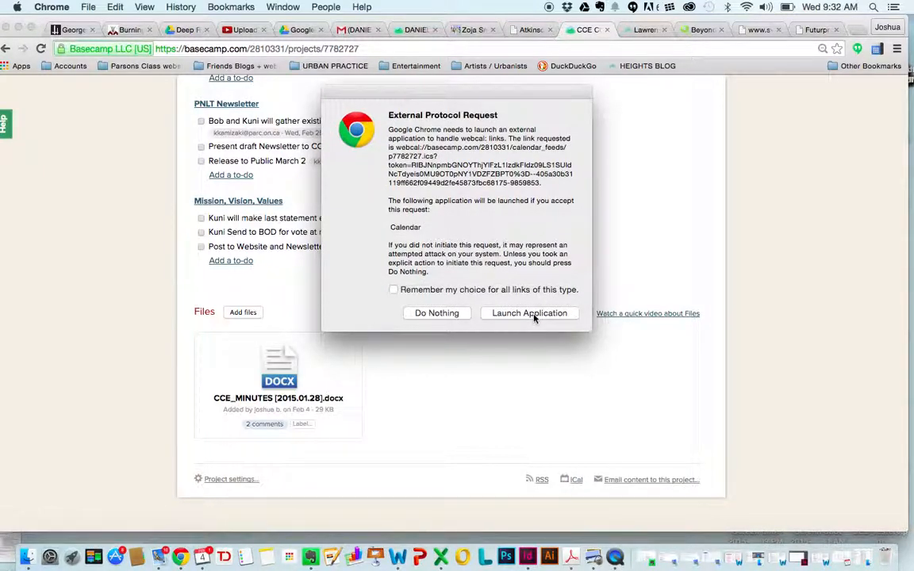
pyautogui.click(530, 313)
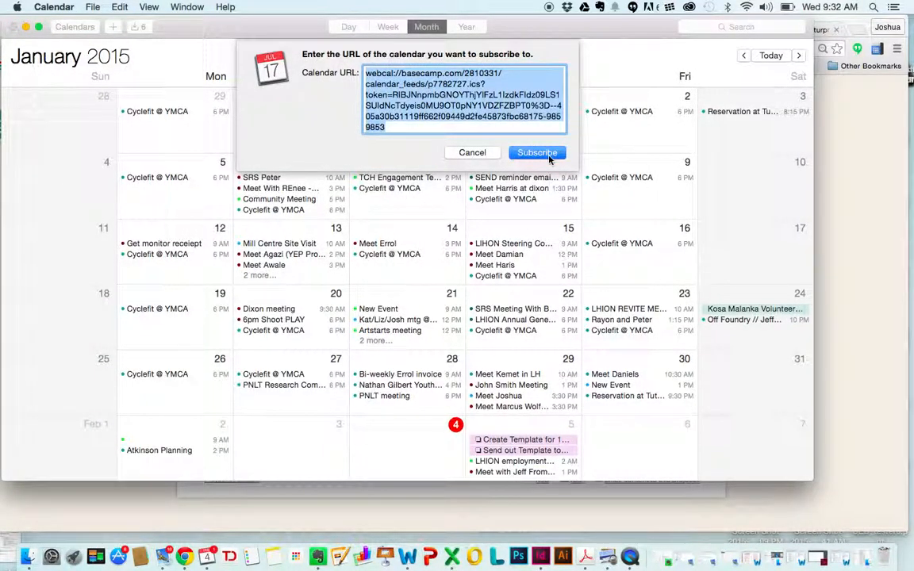
# Subscribe to the feed in Calendar and accept the CCE COMMITTEE subscription info dialog
pyautogui.click(536, 152)
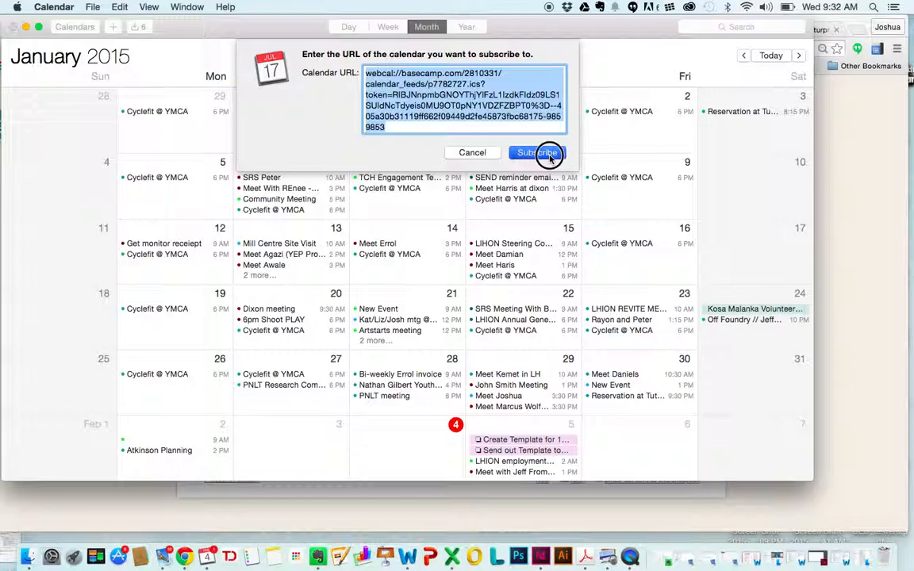
pyautogui.click(534, 153)
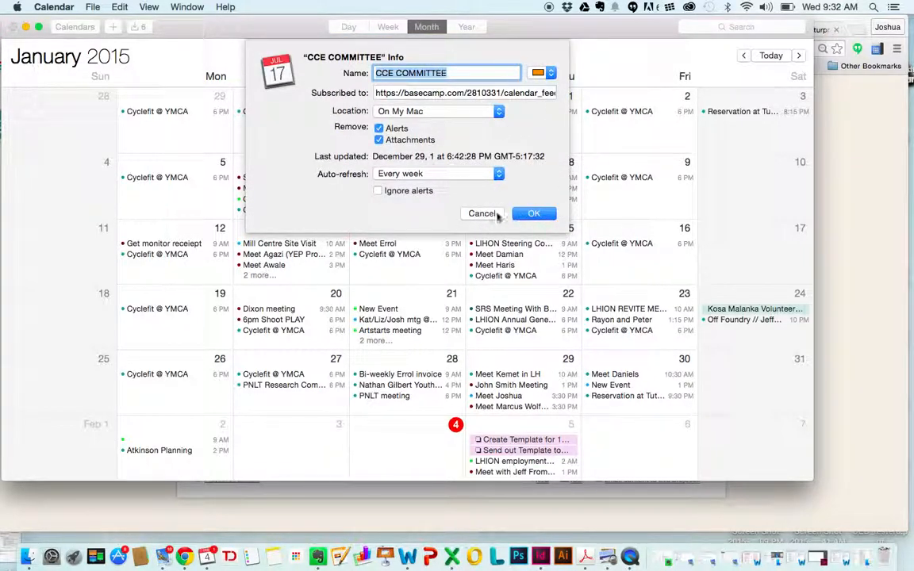
pyautogui.click(483, 212)
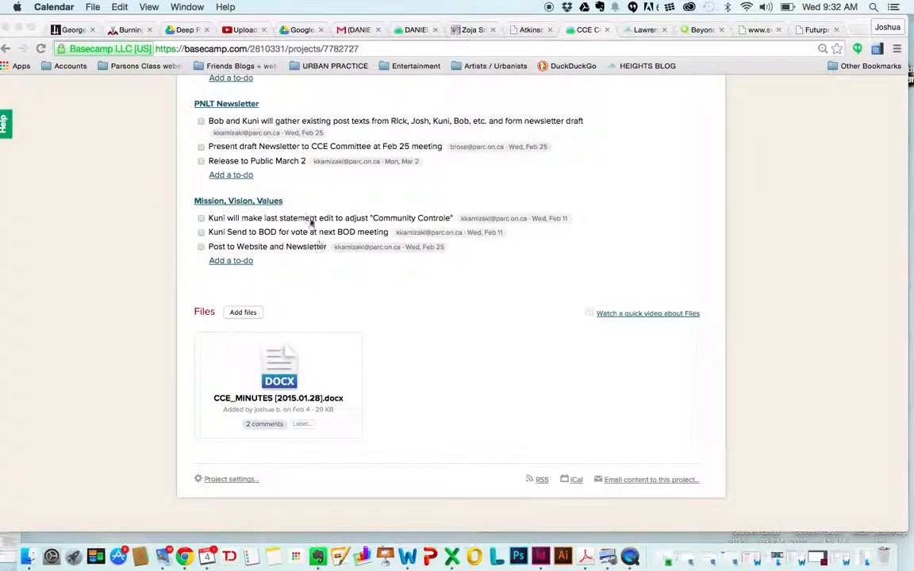
pyautogui.scroll(3)
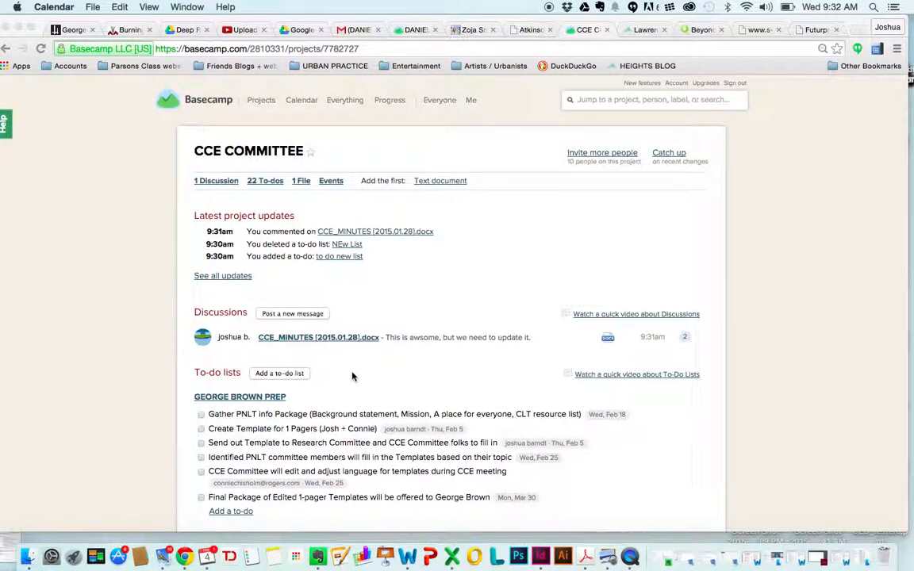
pyautogui.moveTo(359, 379)
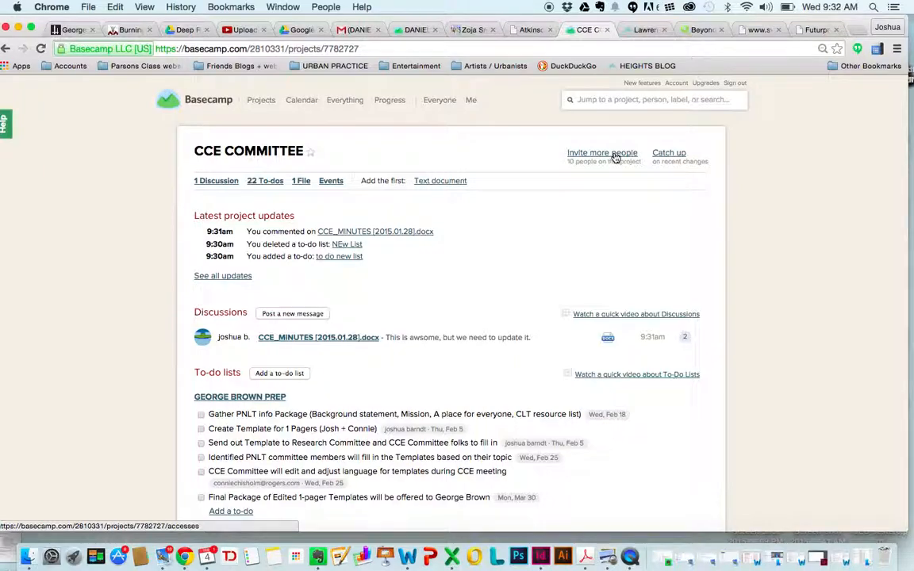
pyautogui.click(603, 152)
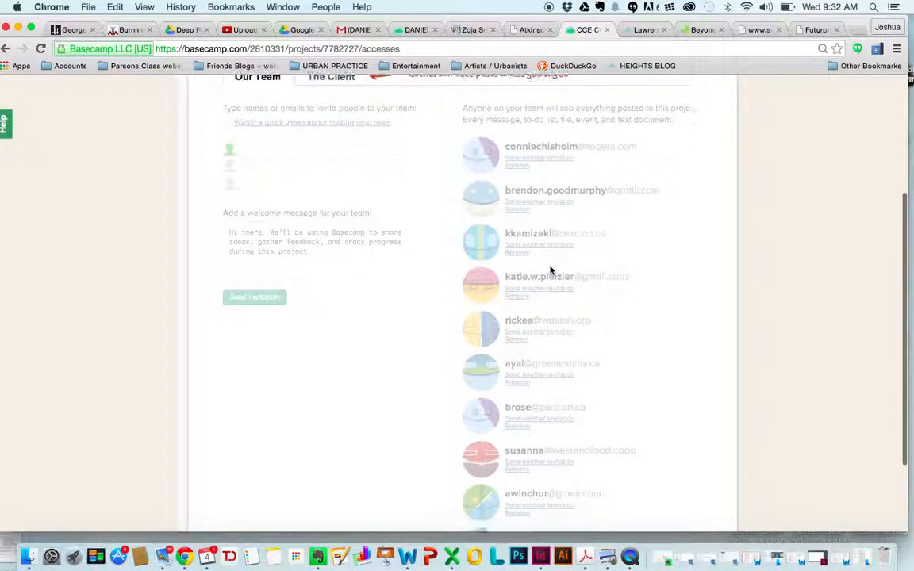
pyautogui.scroll(3)
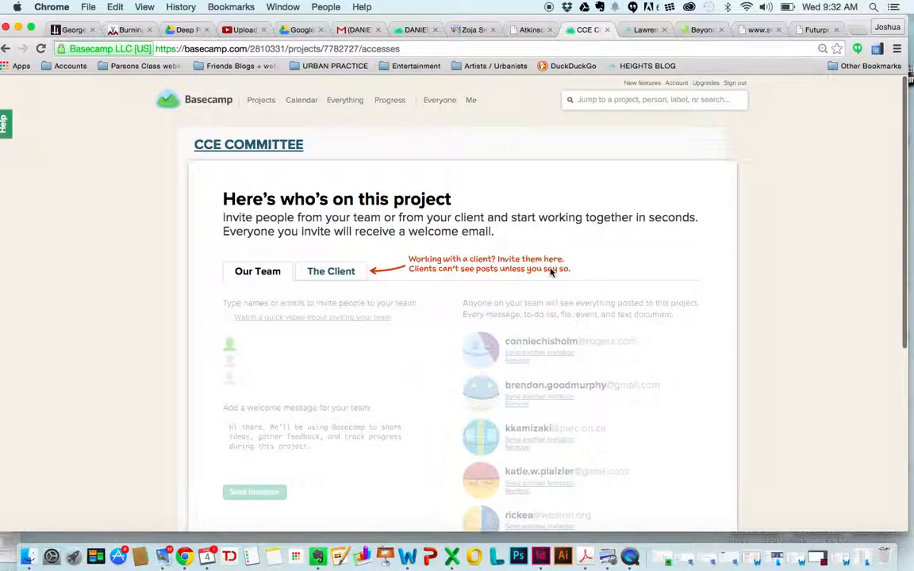
pyautogui.moveTo(196, 305)
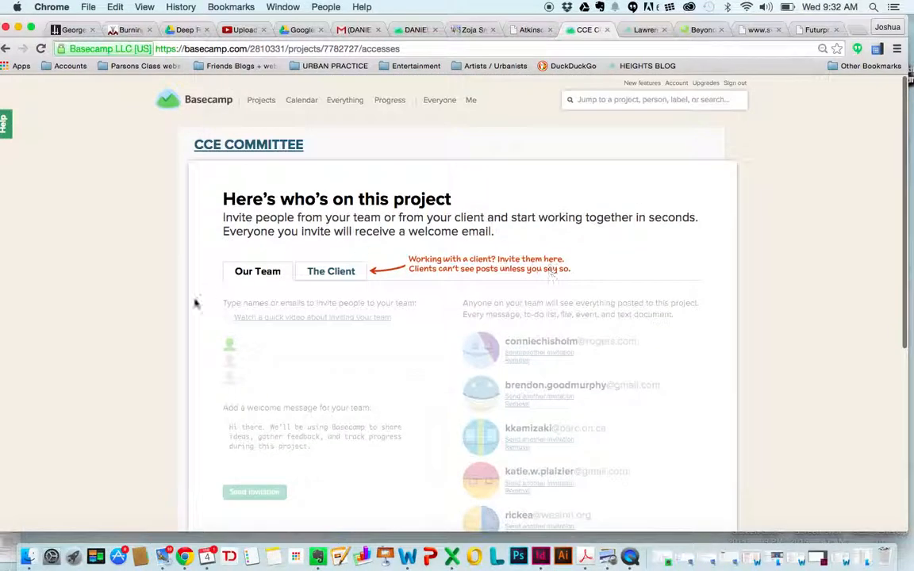
pyautogui.click(247, 149)
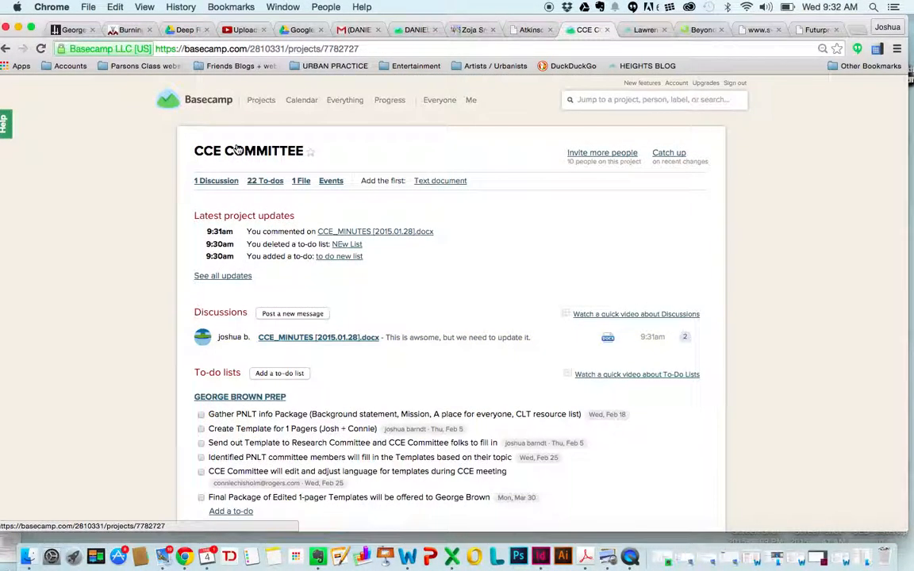